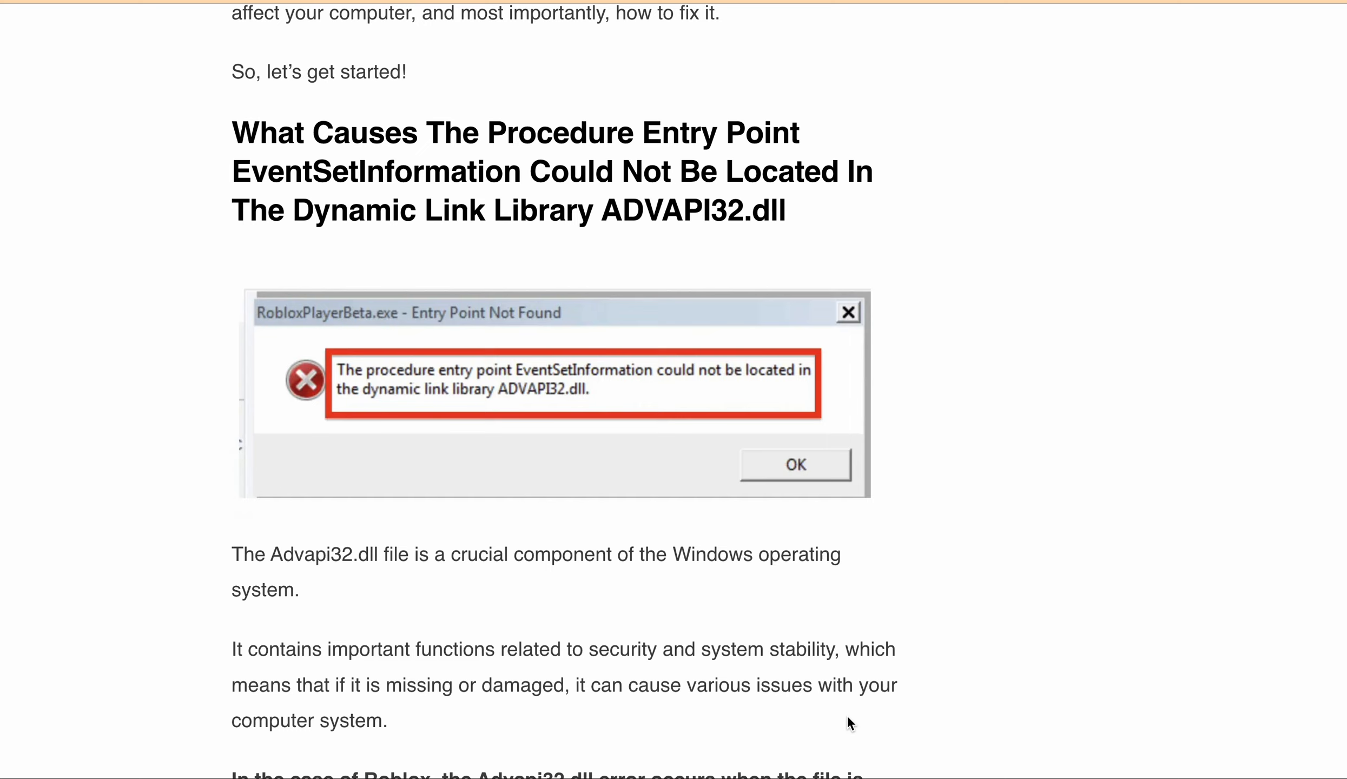
# Scroll through the ADVAPI32.dll causes and effects to the 'How To Fix' heading recommending a Microsoft Store reinstall.
pyautogui.scroll(-3)
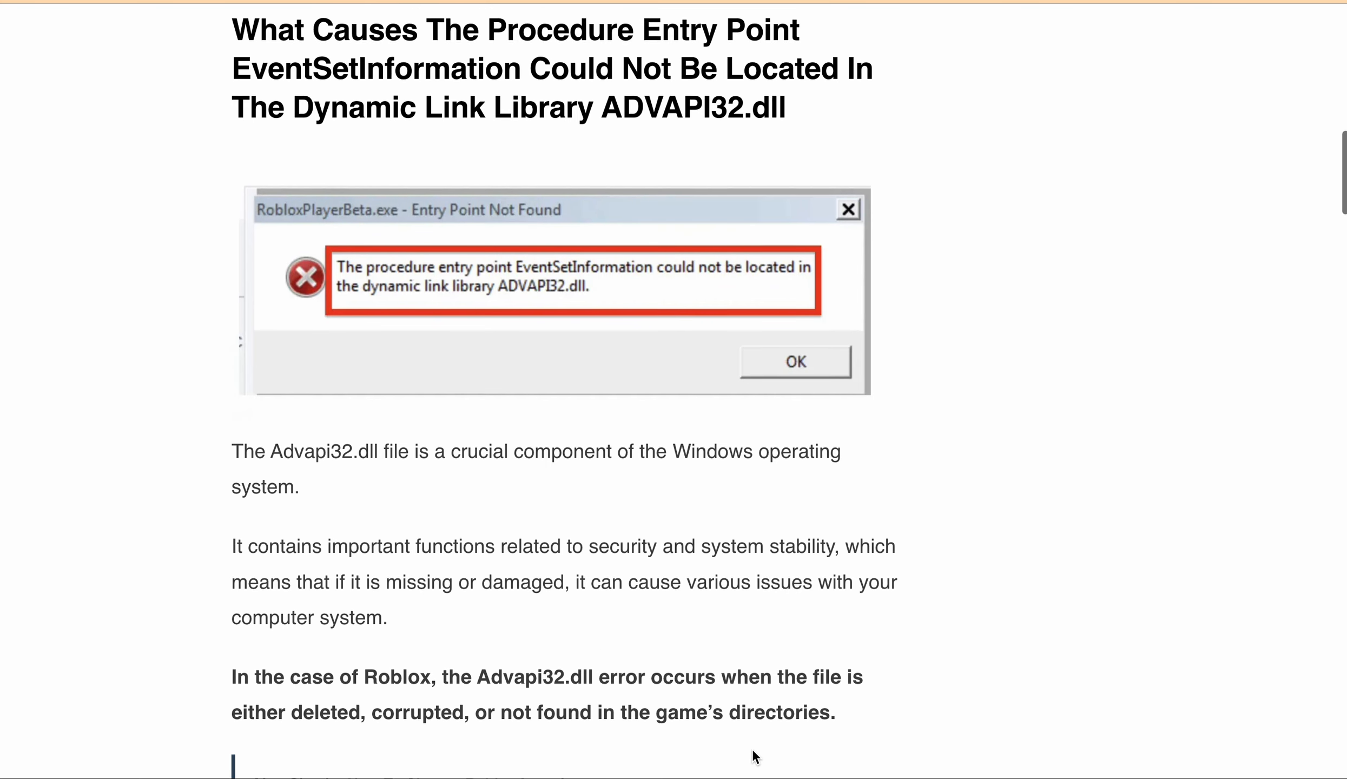
pyautogui.scroll(-3)
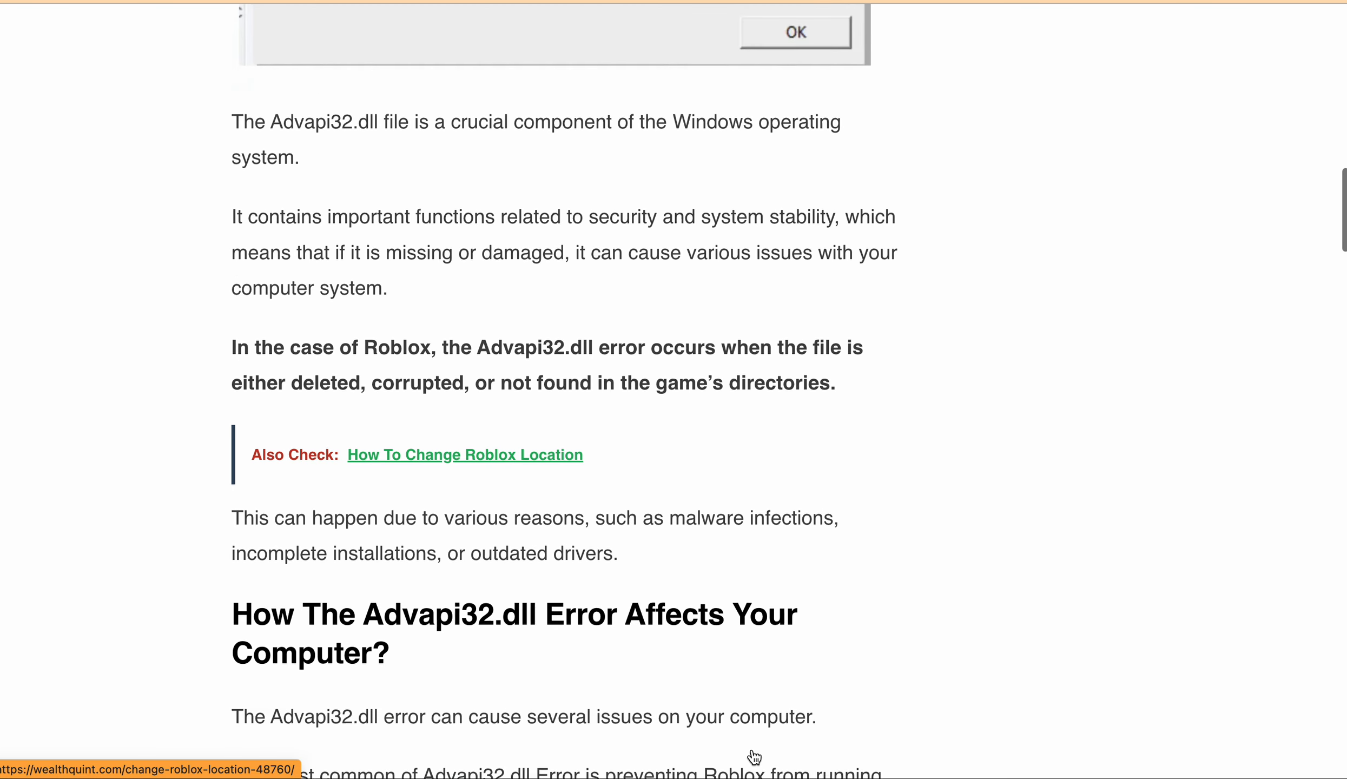
pyautogui.click(793, 32)
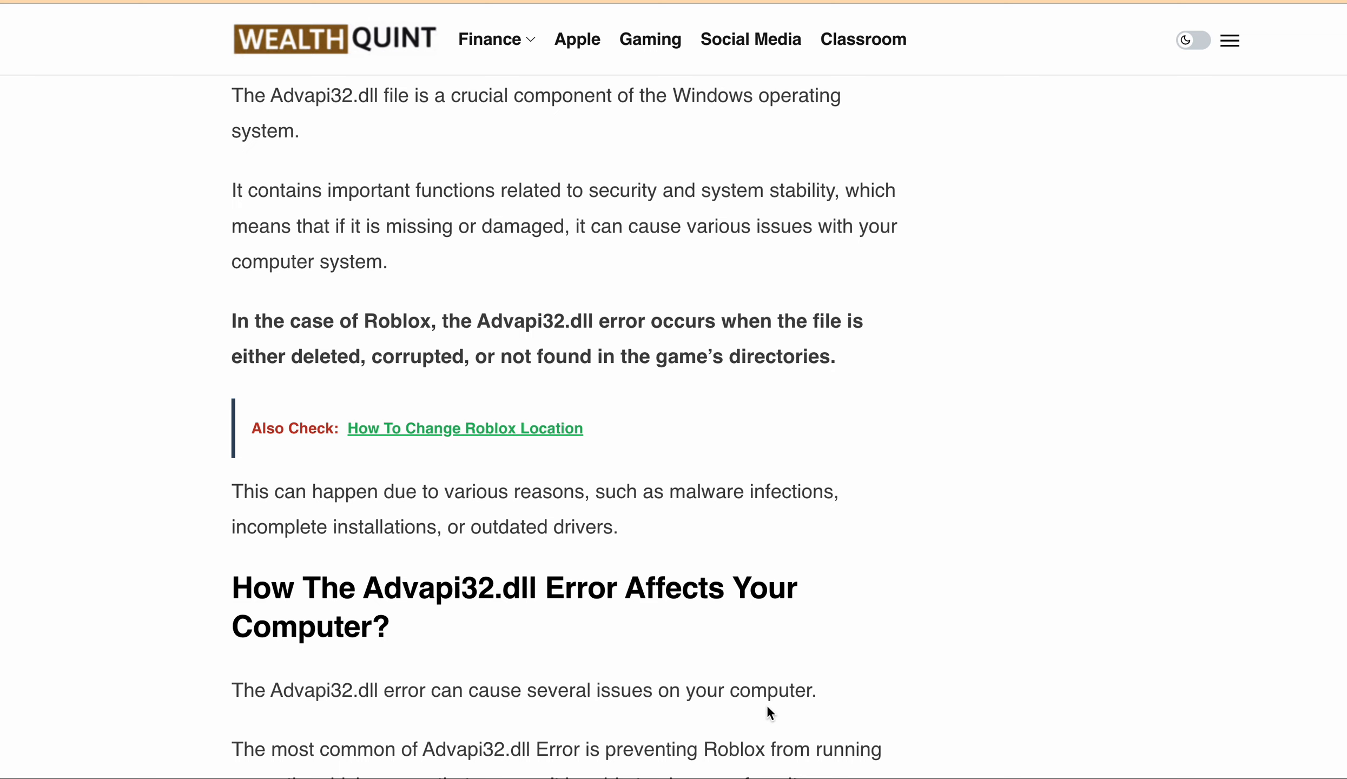
pyautogui.moveTo(792, 687)
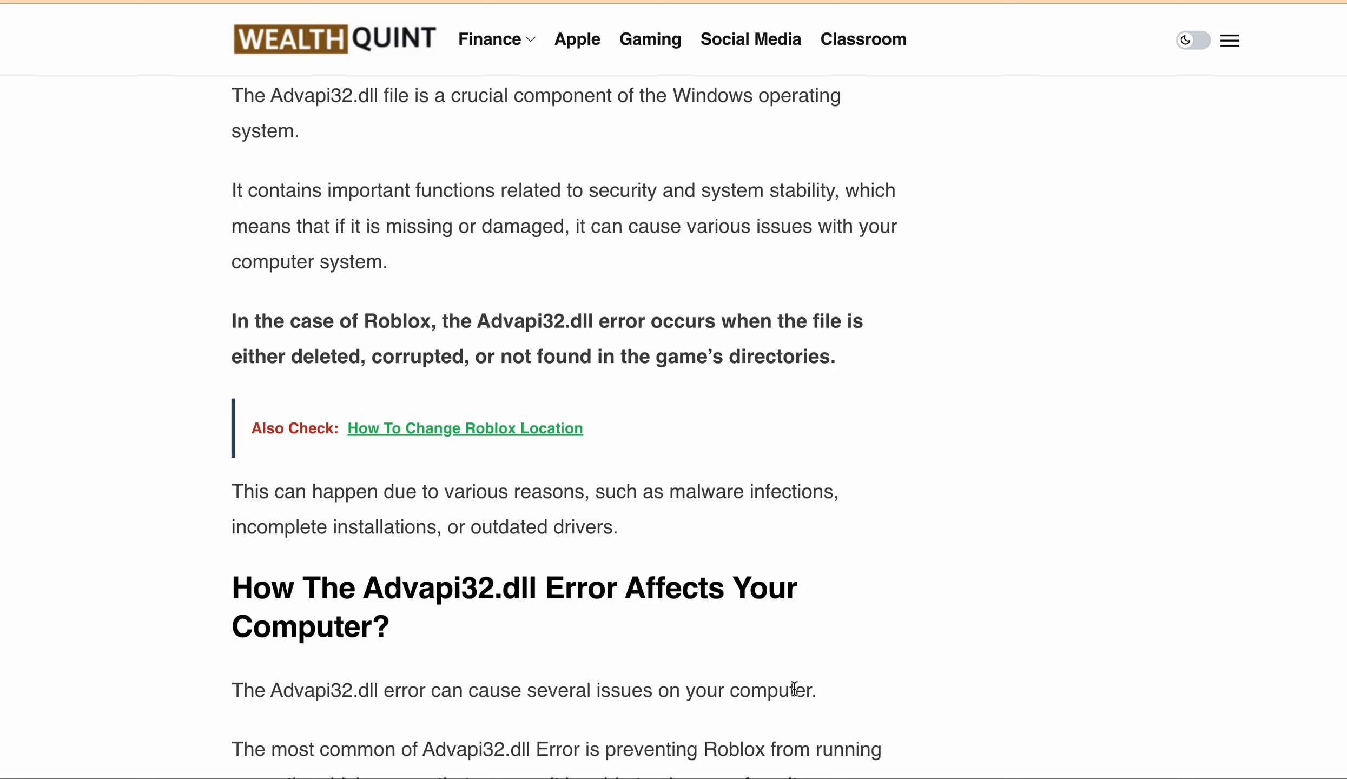
pyautogui.moveTo(758, 662)
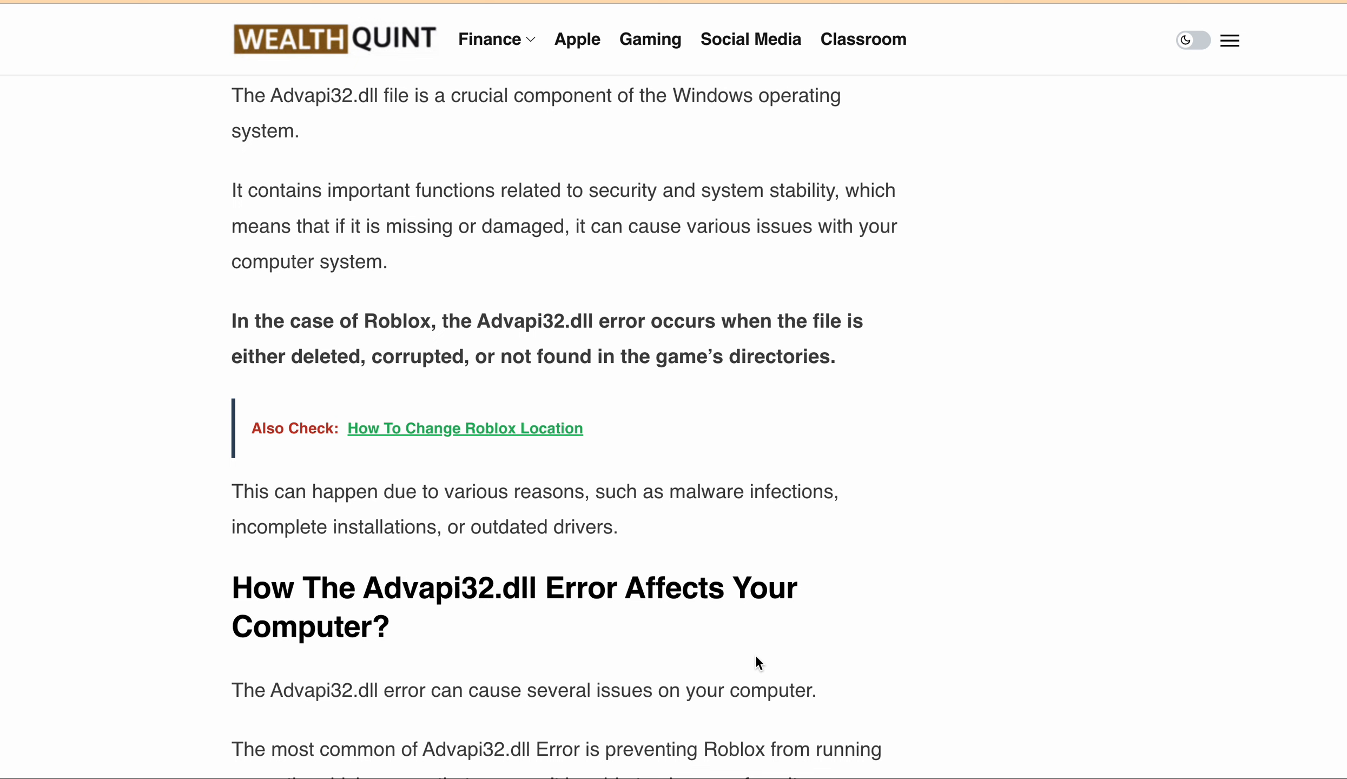
pyautogui.scroll(-3)
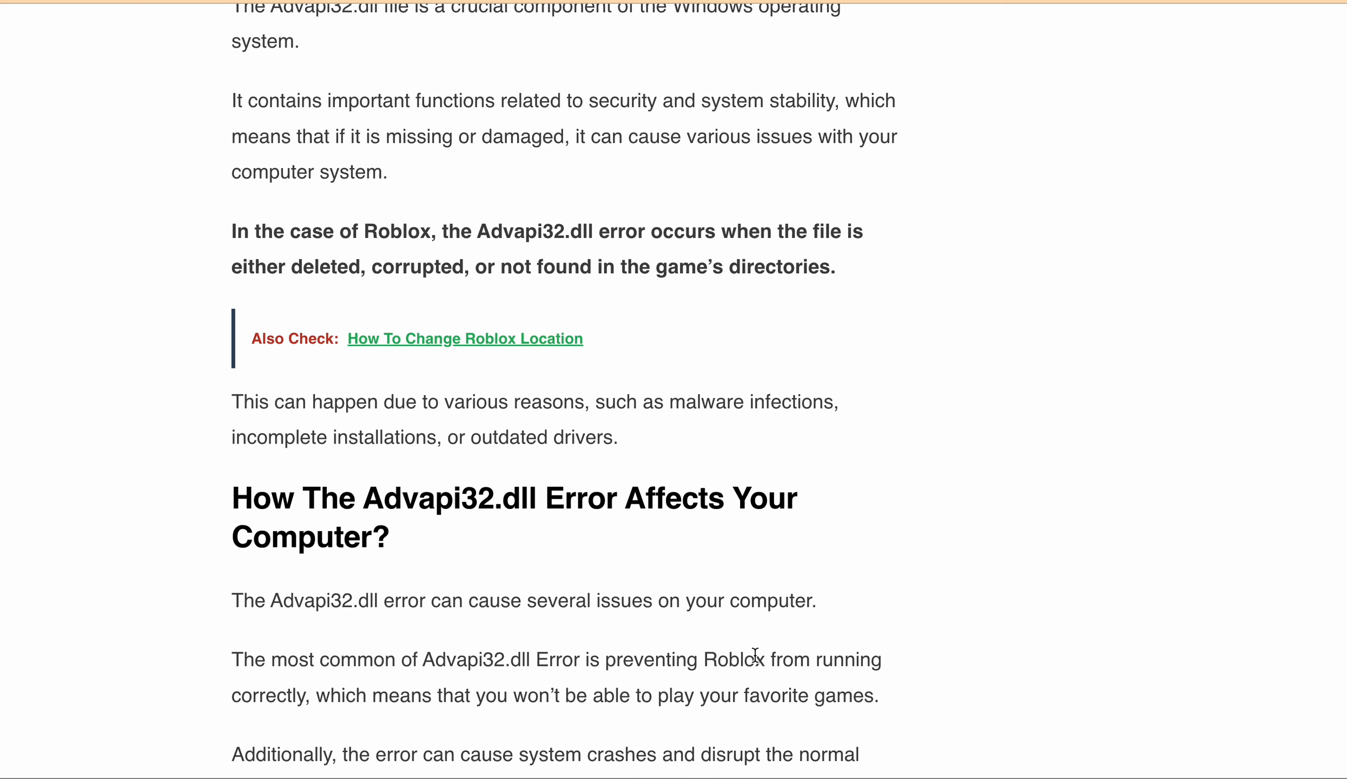
pyautogui.scroll(-3)
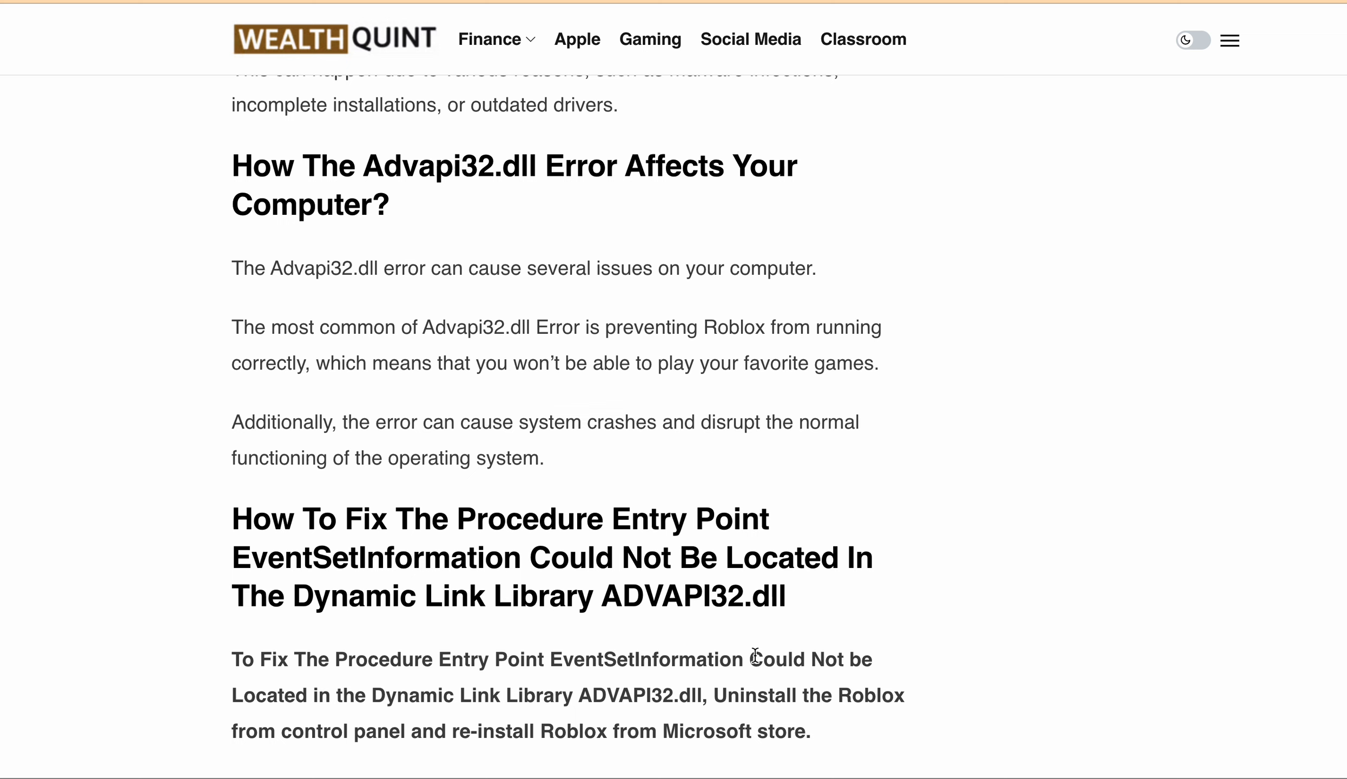
pyautogui.moveTo(577, 588)
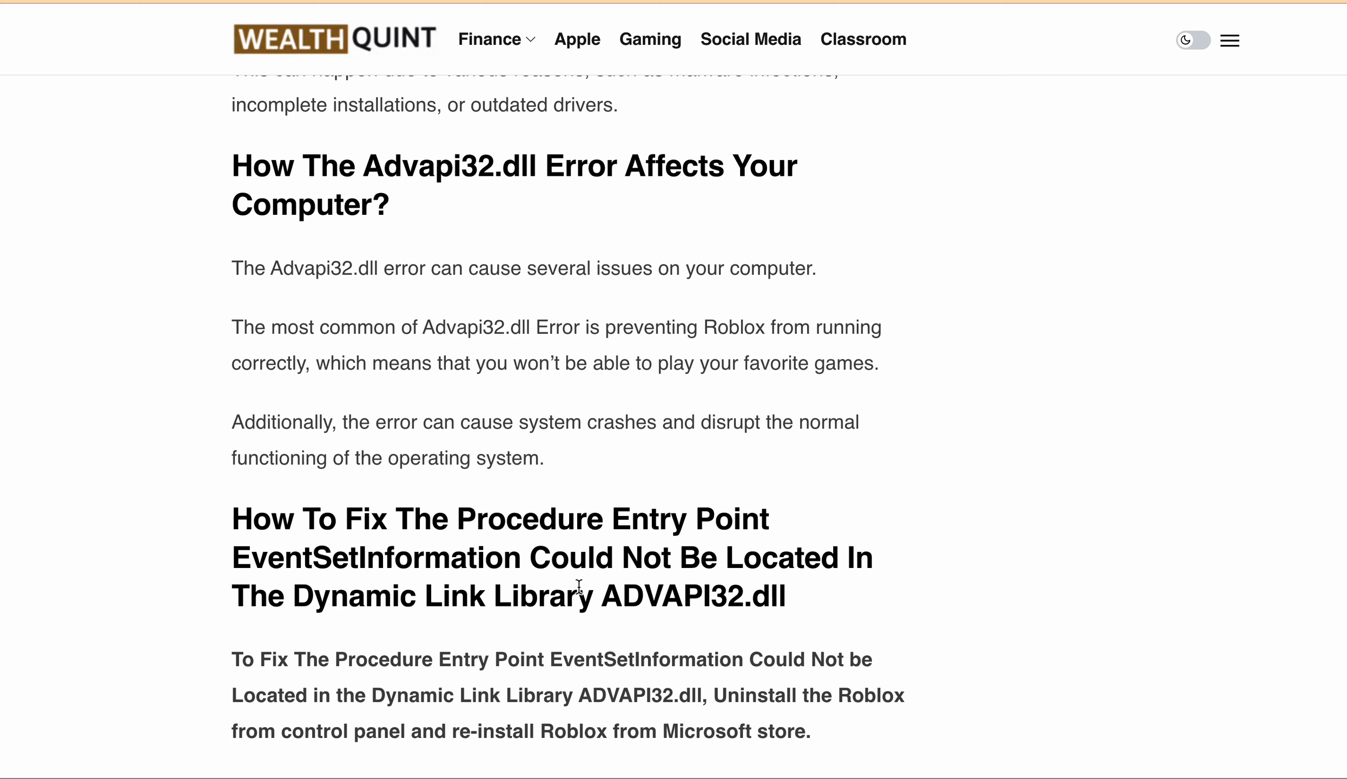
# Scroll down to the 'Step 1: Uninstall Roblox From Control Panel' heading.
pyautogui.scroll(-3)
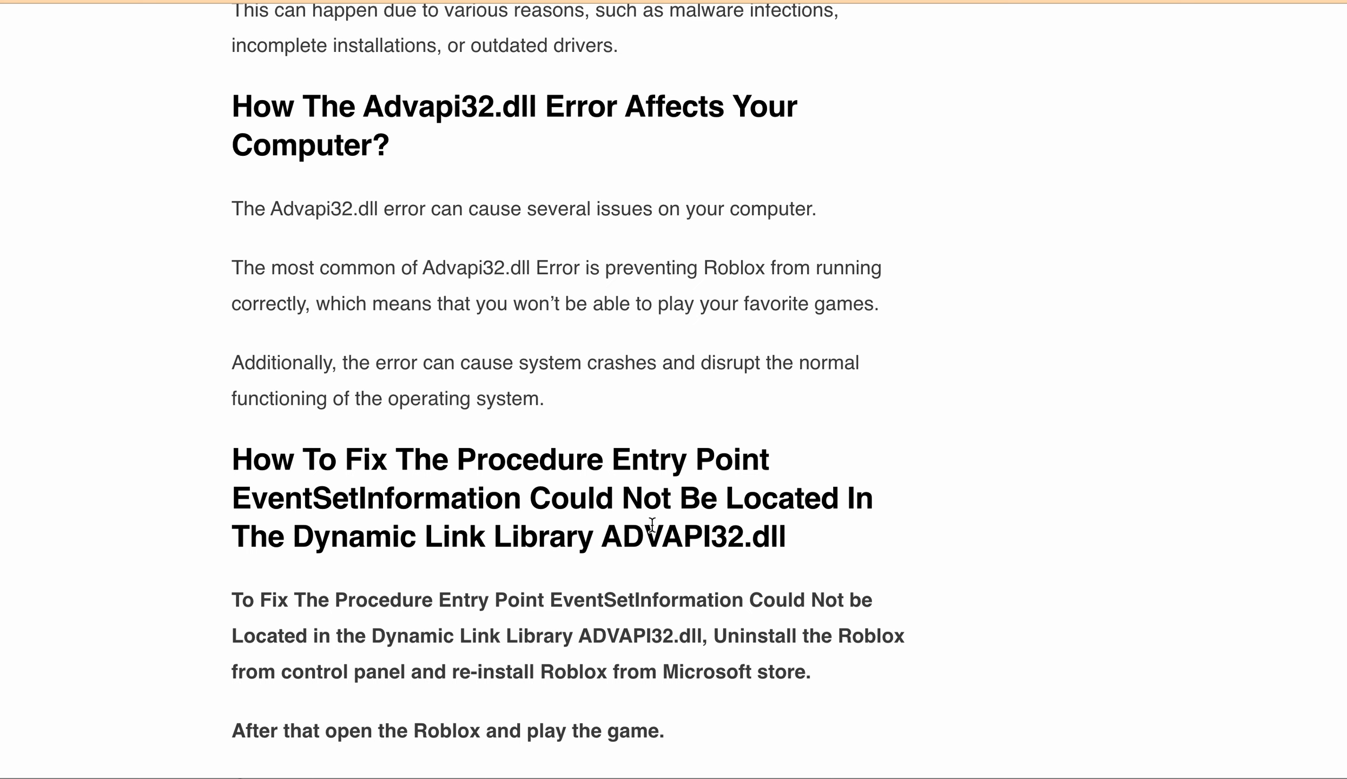
pyautogui.moveTo(453, 541)
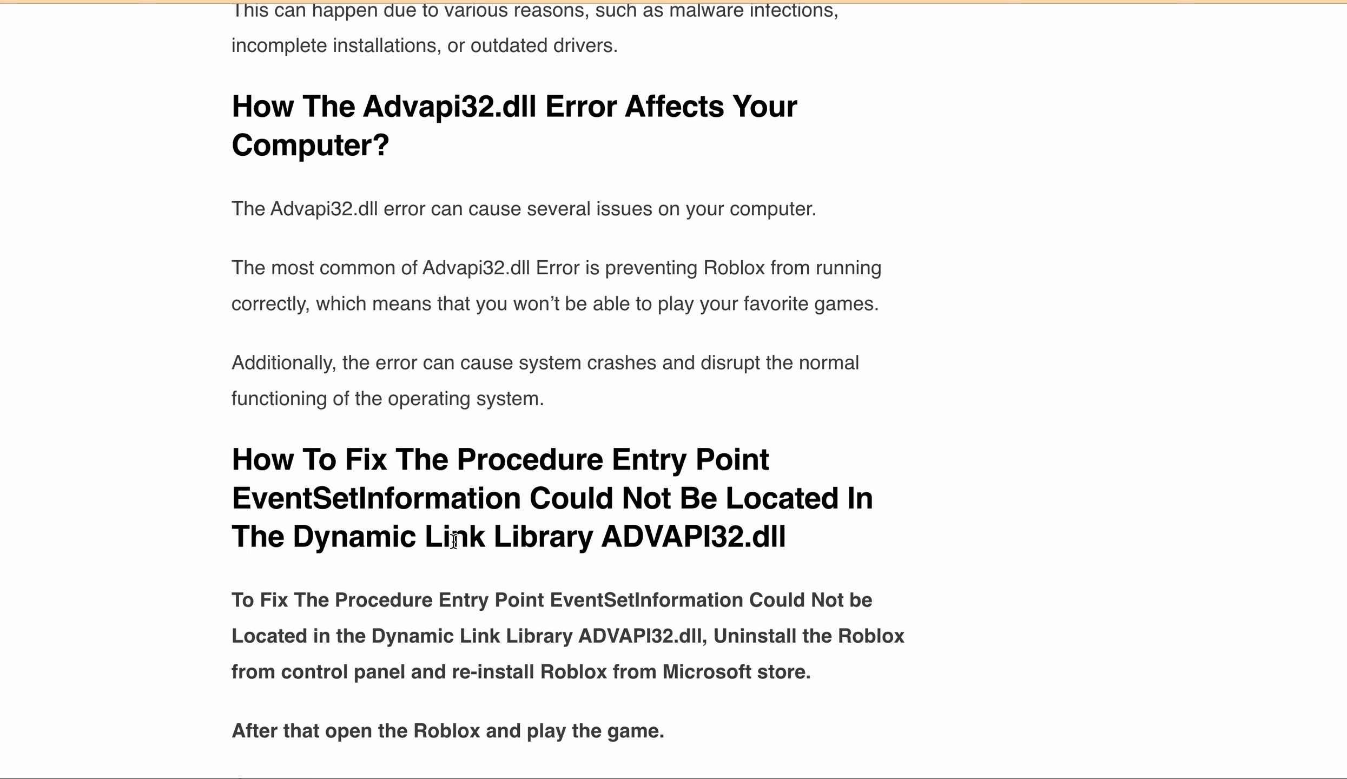
pyautogui.moveTo(623, 569)
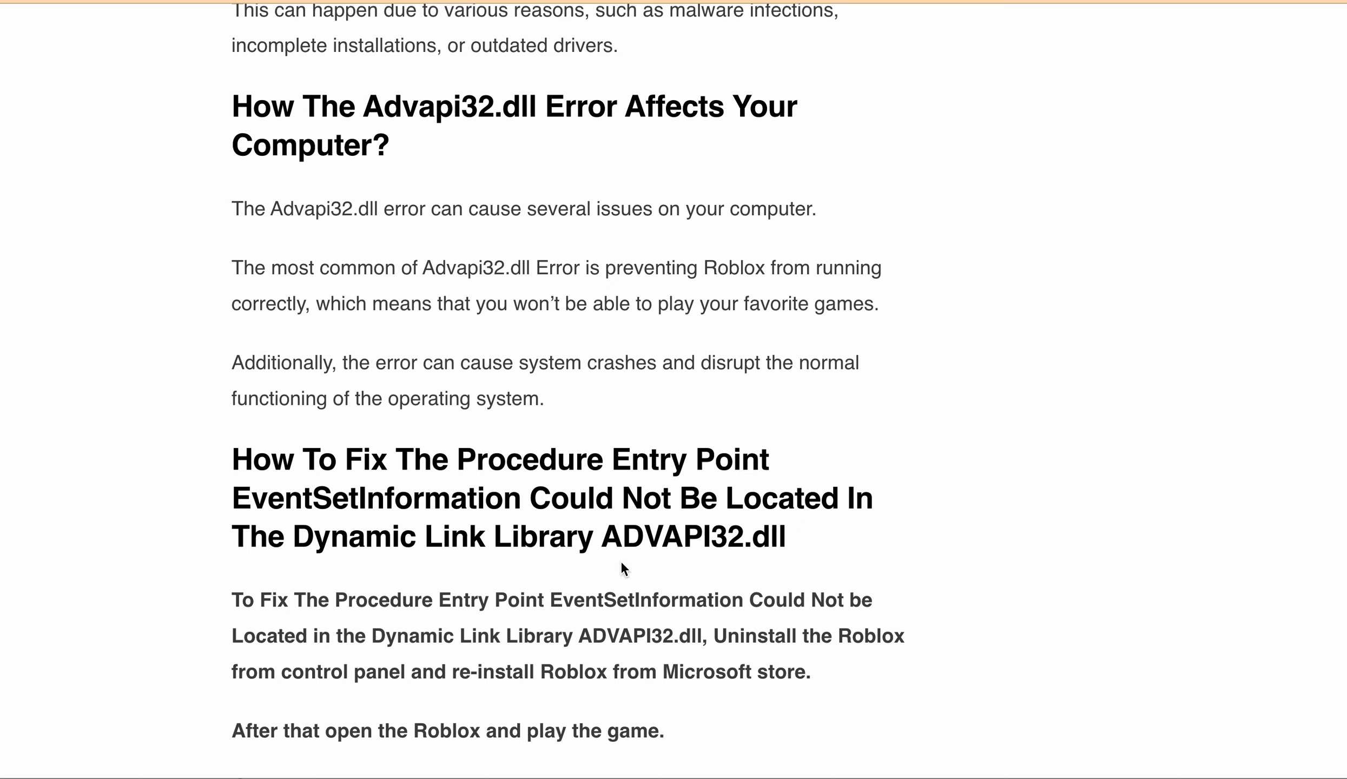
pyautogui.scroll(-3)
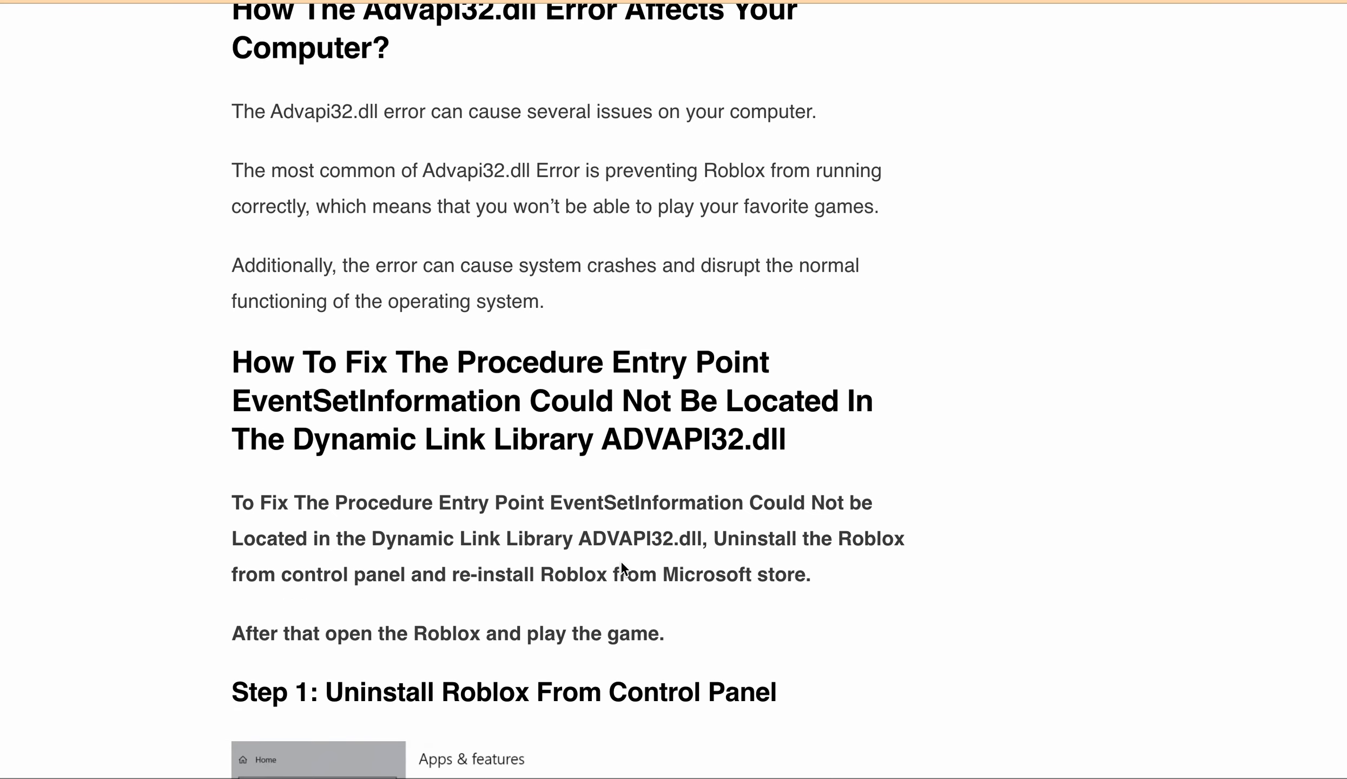
# Scroll through Step 1's five uninstall instructions until the Step 2 reinstall heading appears.
pyautogui.scroll(-3)
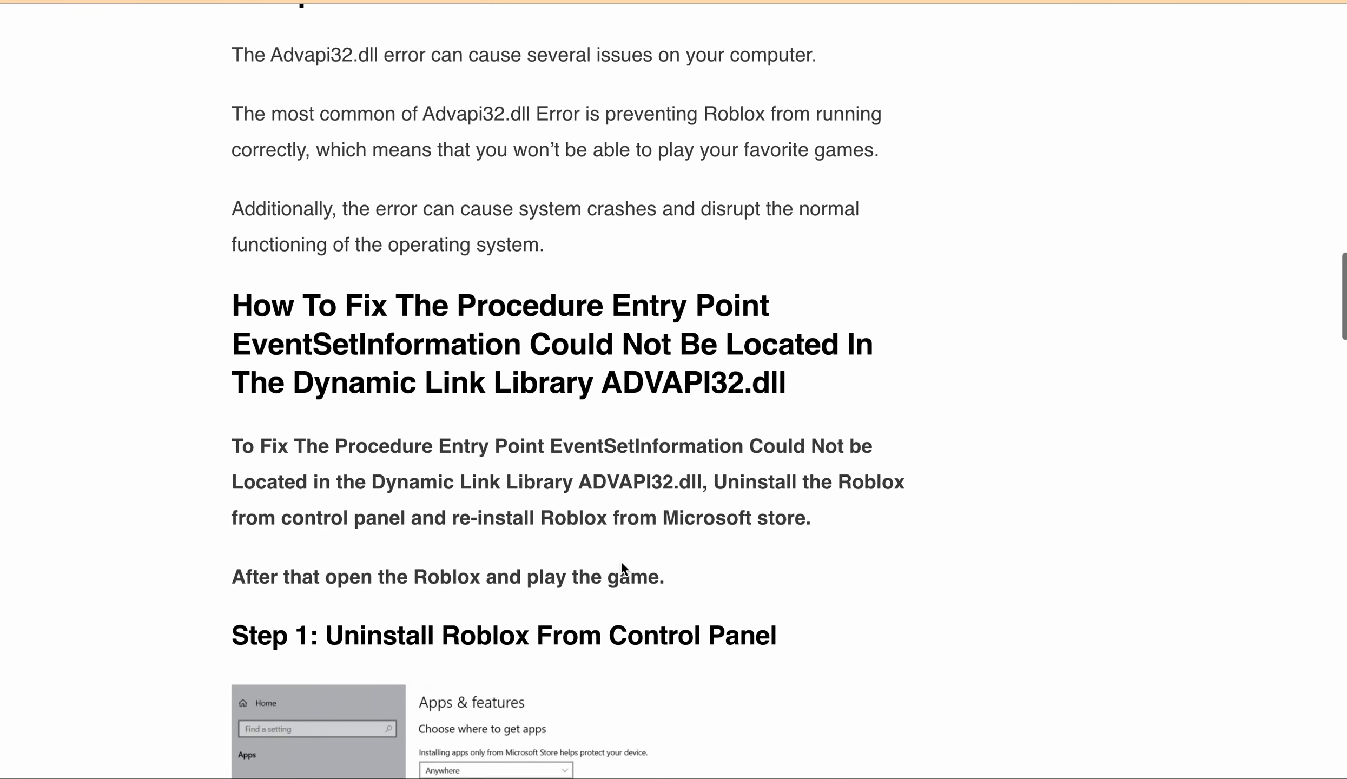
pyautogui.scroll(-3)
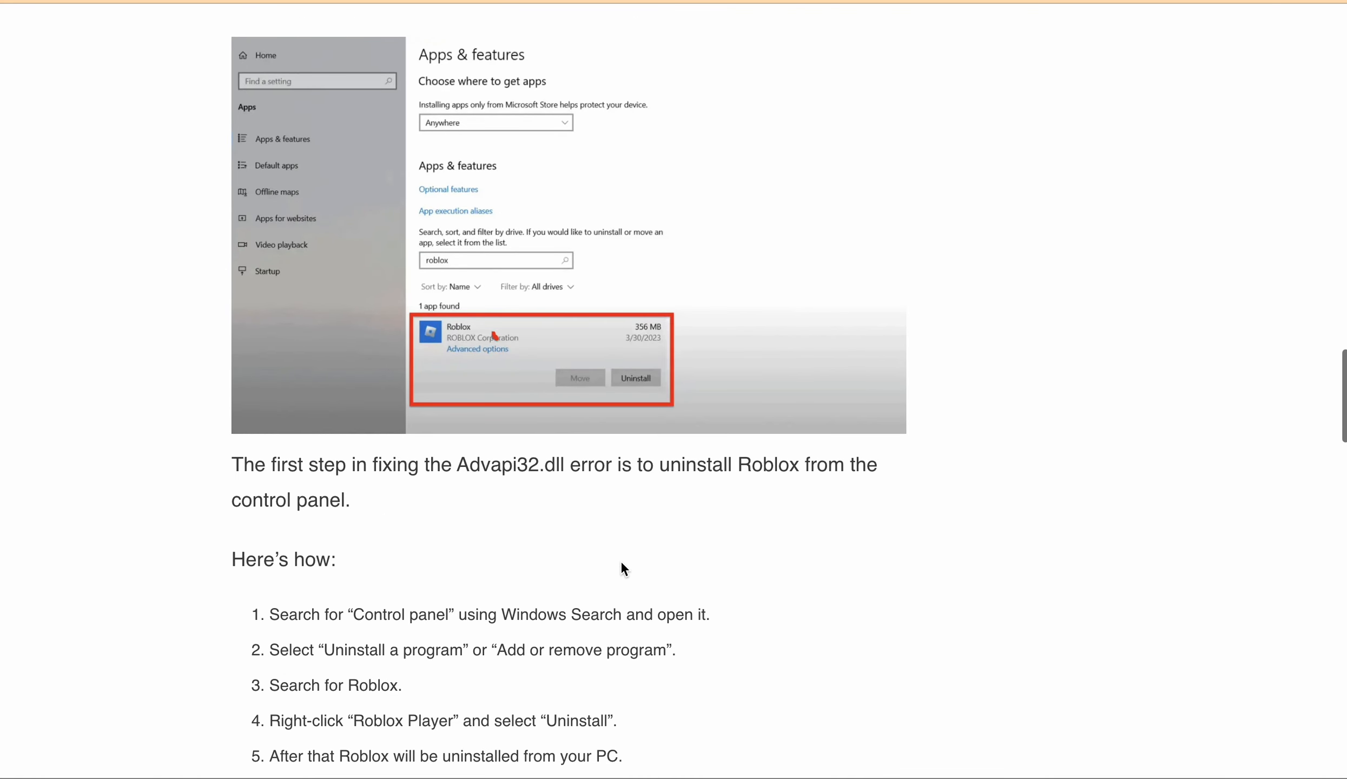
pyautogui.moveTo(642, 517)
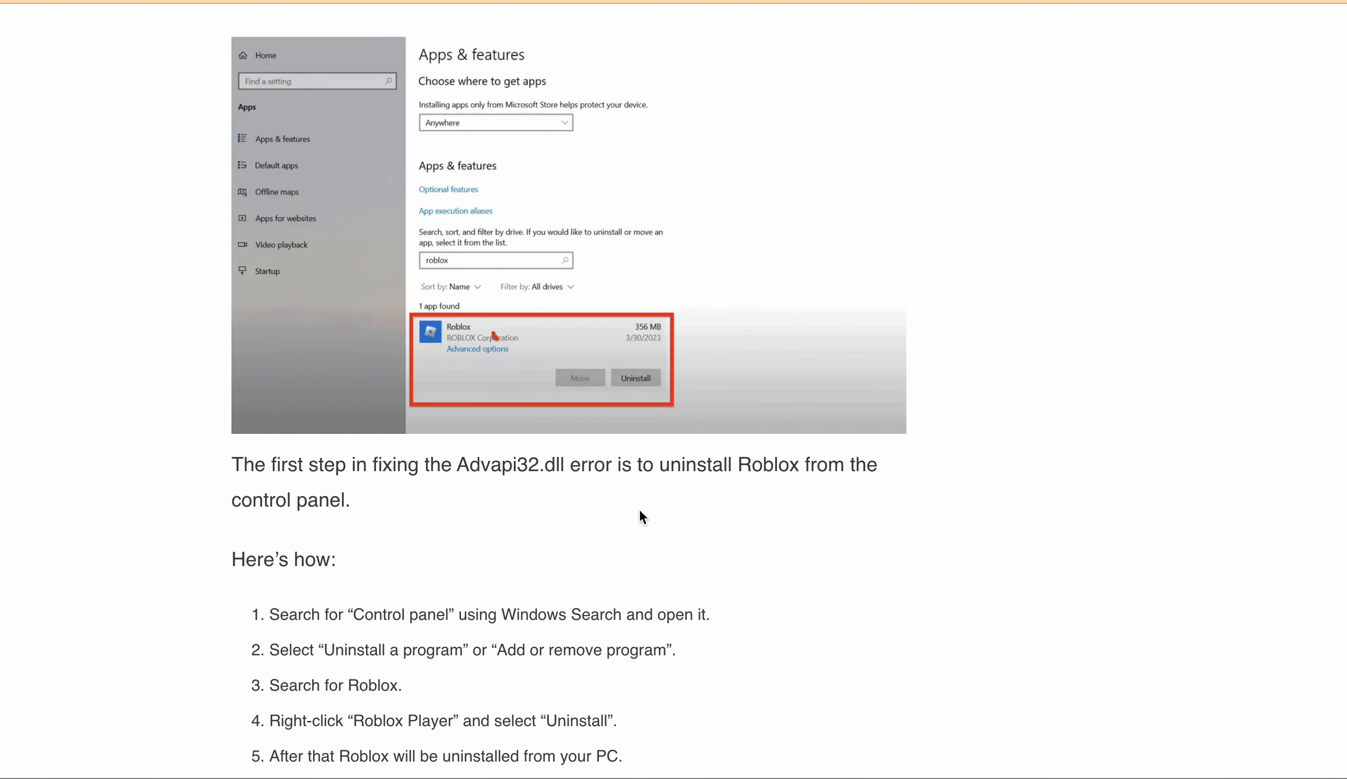
pyautogui.scroll(-3)
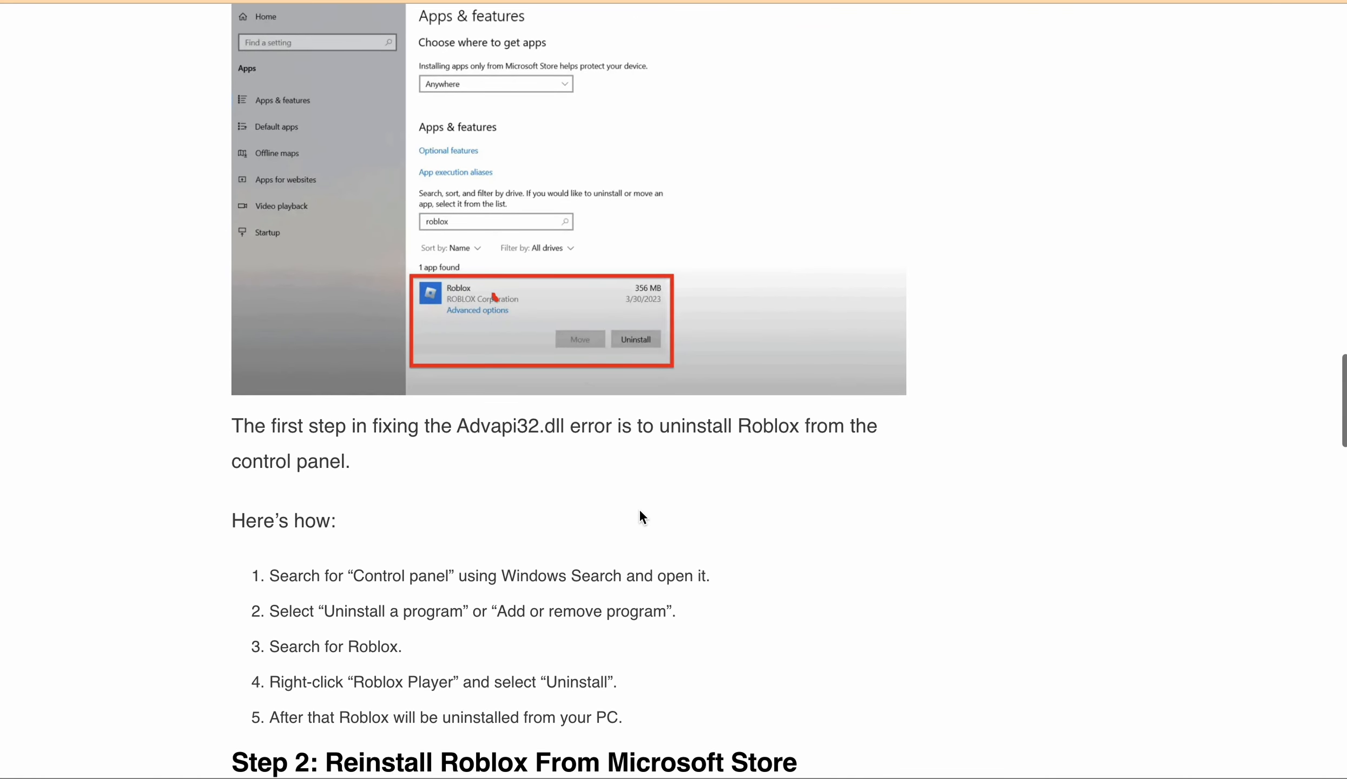
pyautogui.scroll(3)
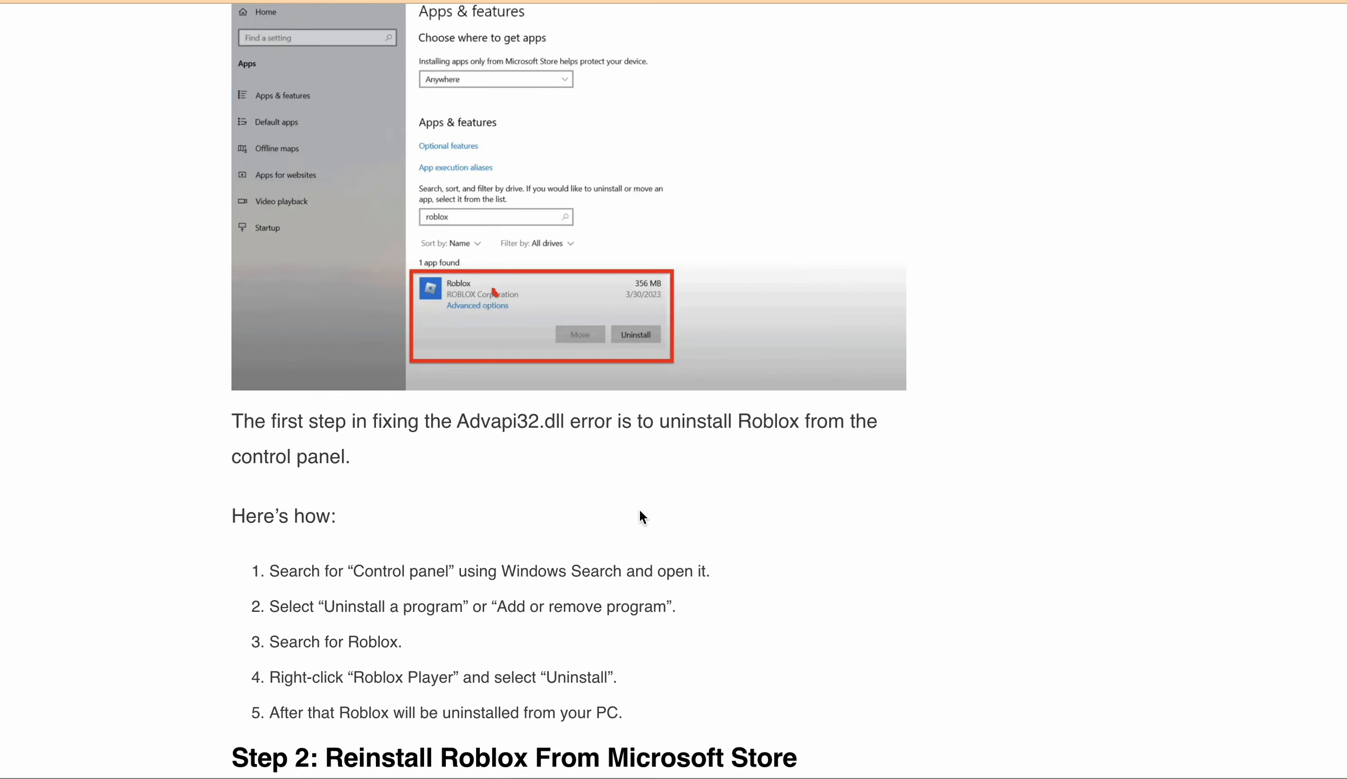
pyautogui.scroll(-3)
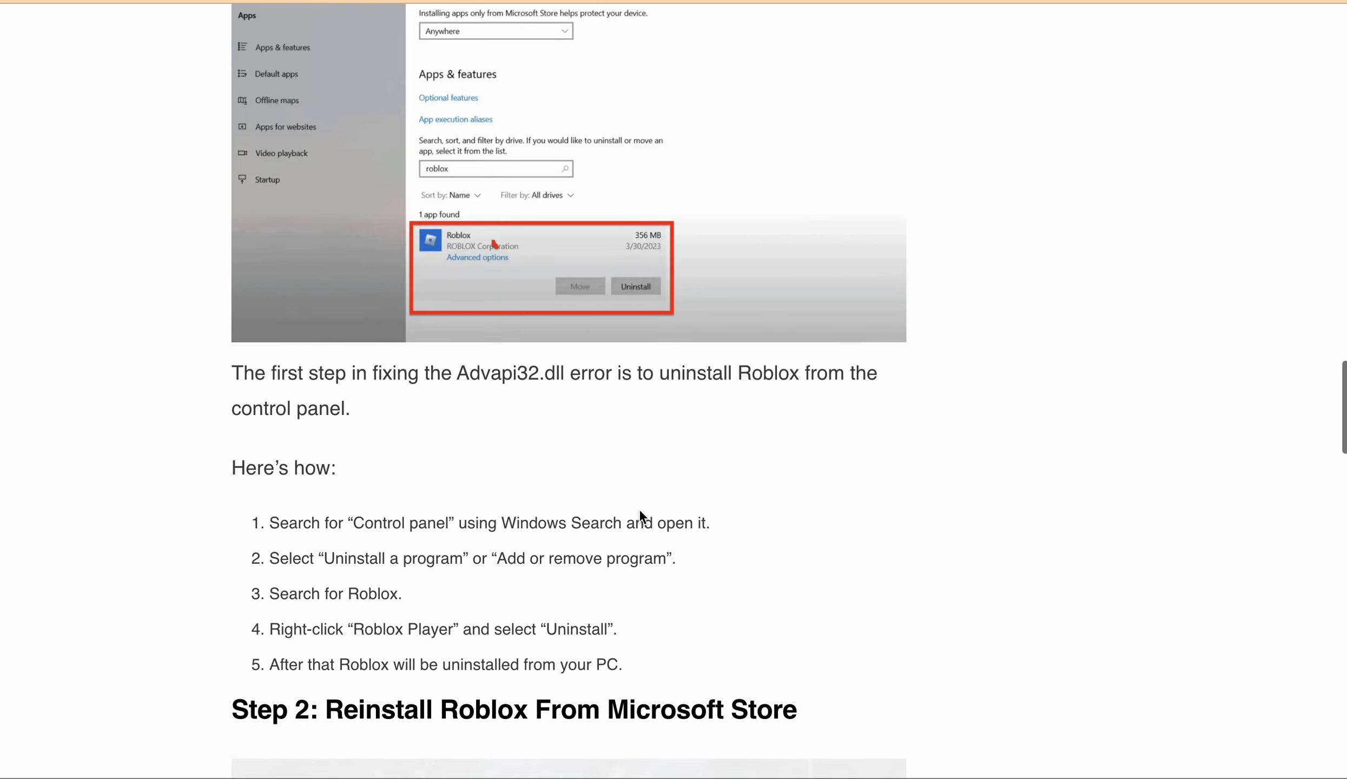
pyautogui.scroll(3)
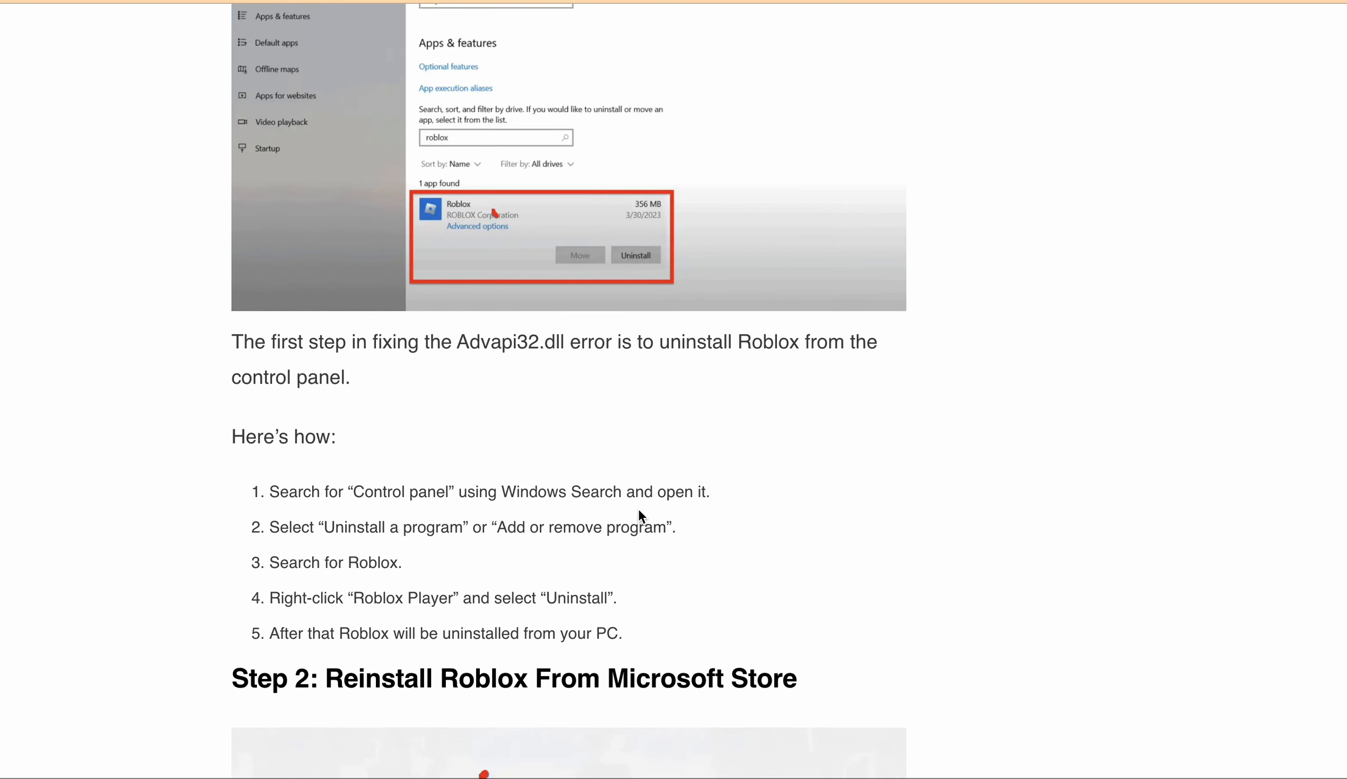
pyautogui.scroll(-3)
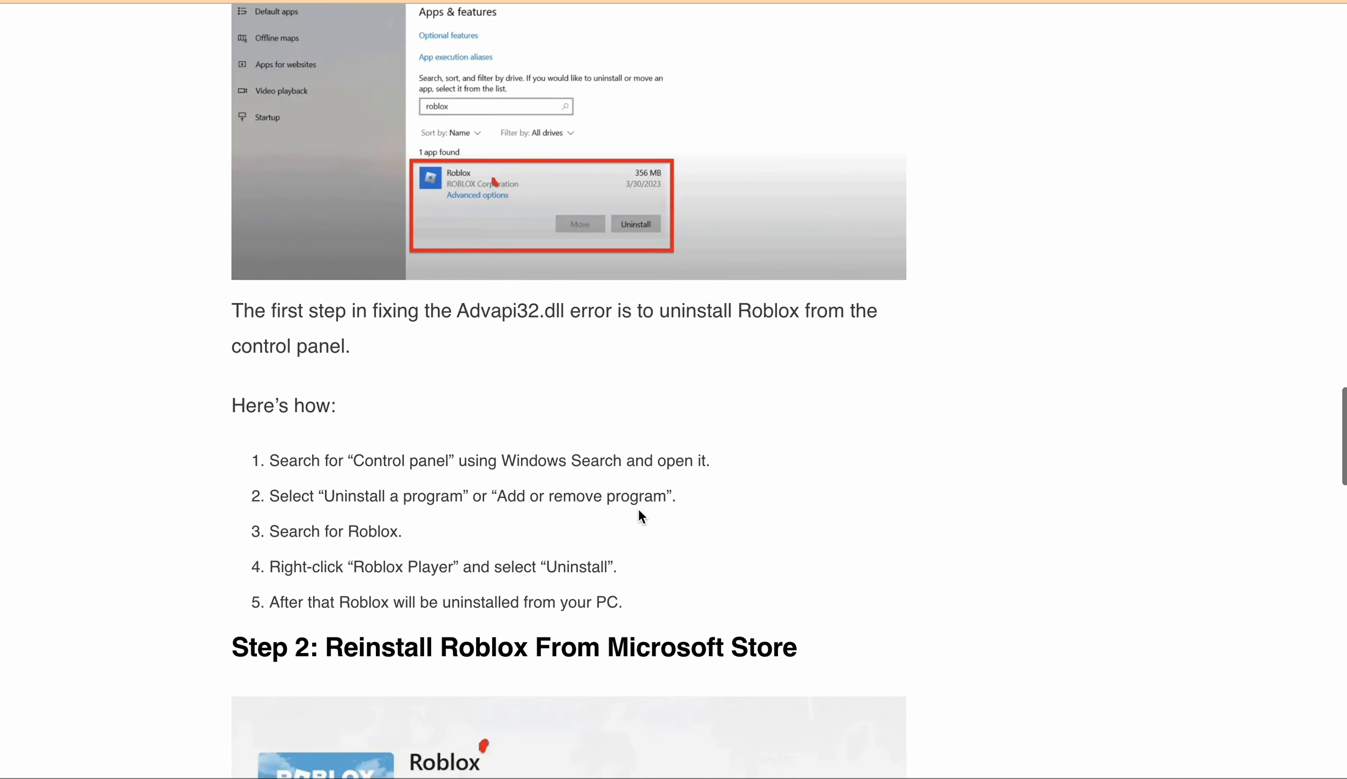
pyautogui.scroll(-3)
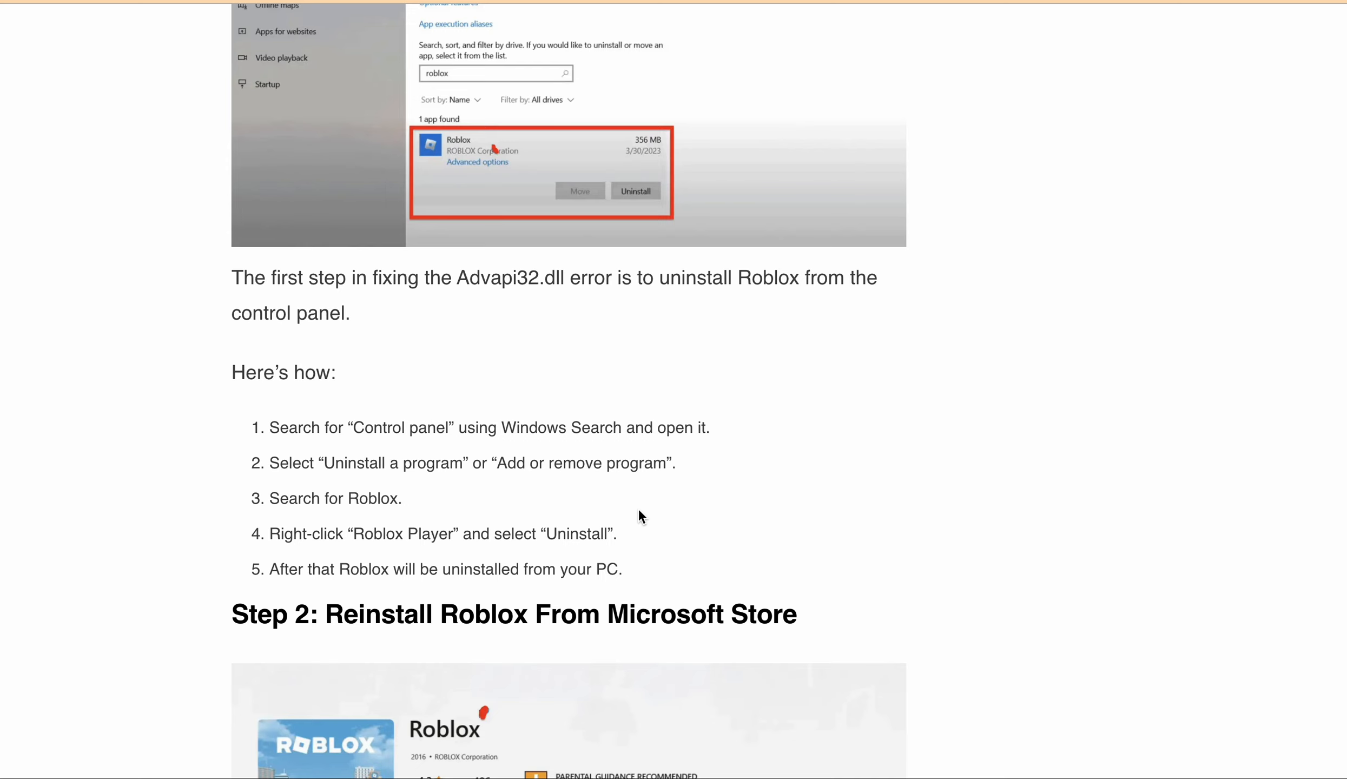
# Scroll past the Microsoft Store screenshot through Step 2's three reinstall instructions to the Step 3 heading.
pyautogui.scroll(-3)
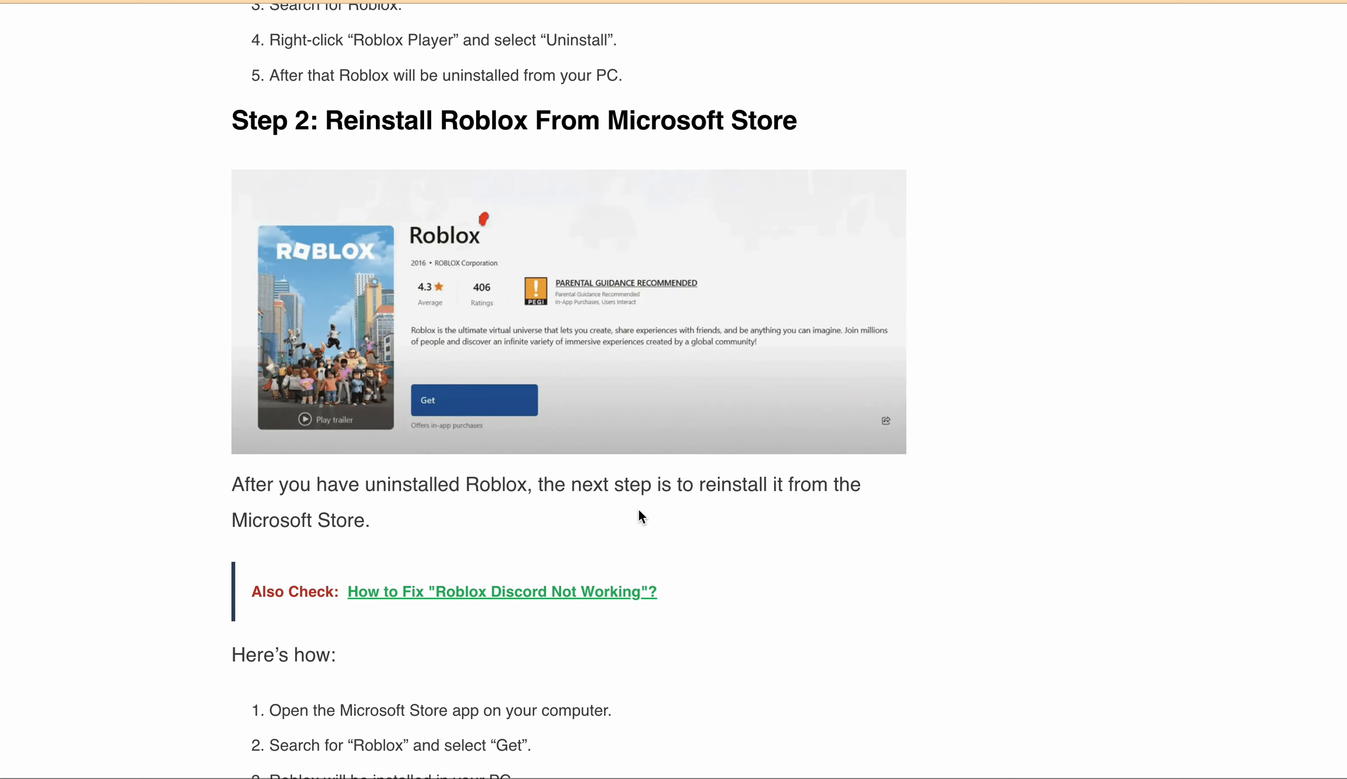
pyautogui.scroll(-3)
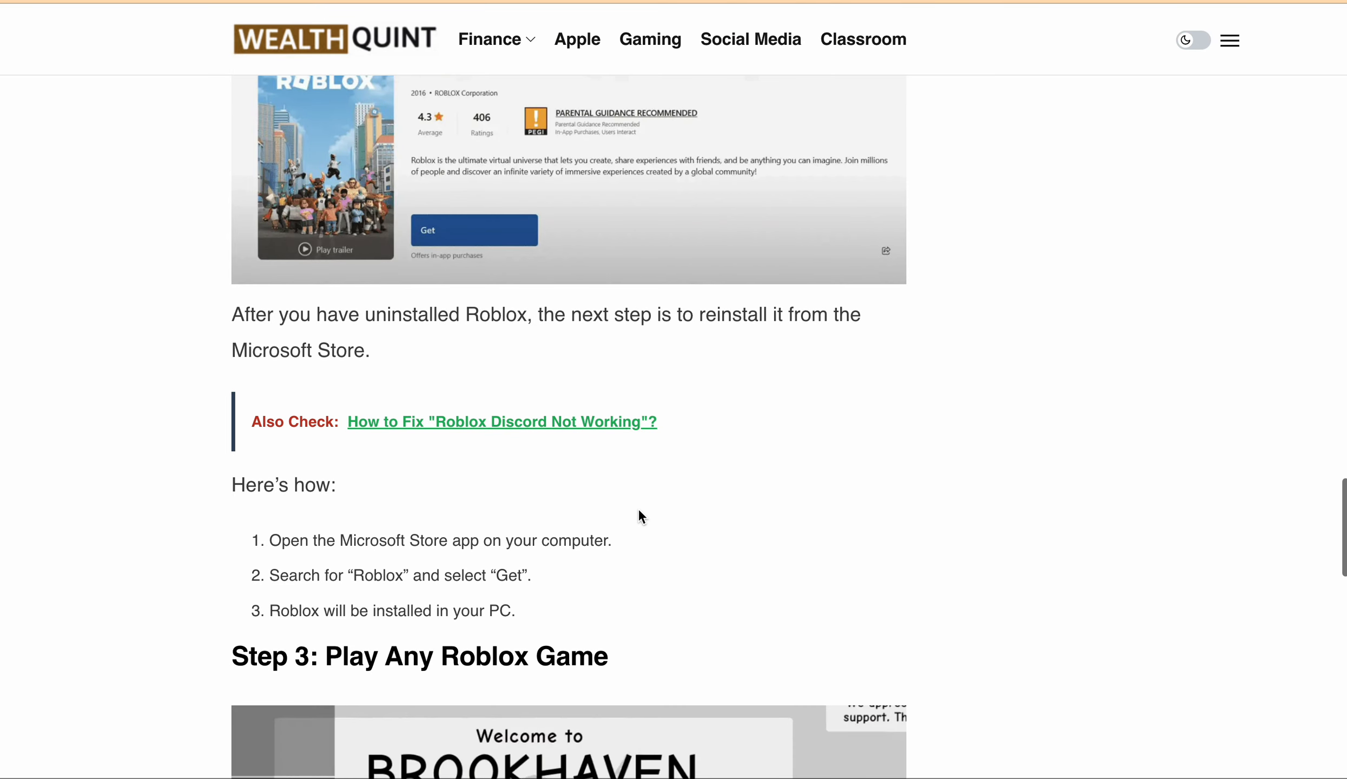
pyautogui.moveTo(539, 539)
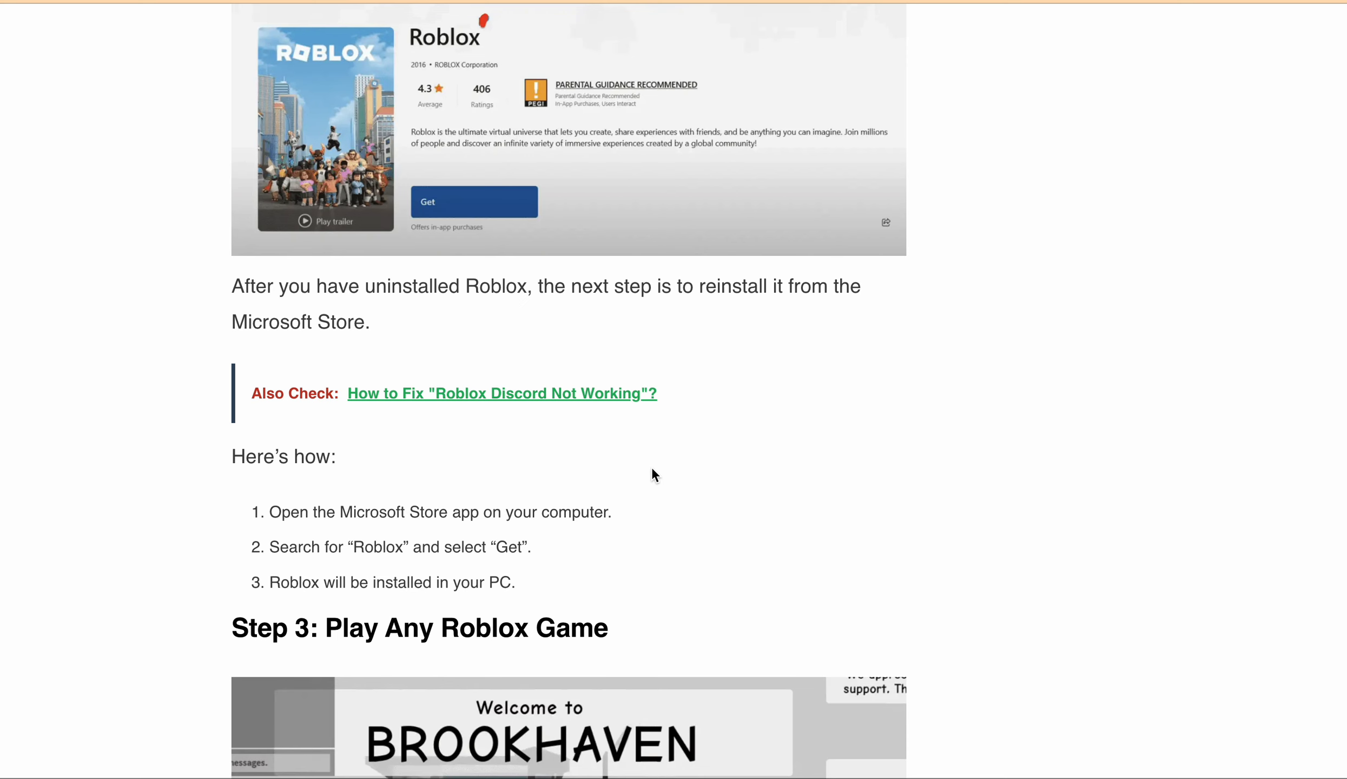
pyautogui.moveTo(712, 399)
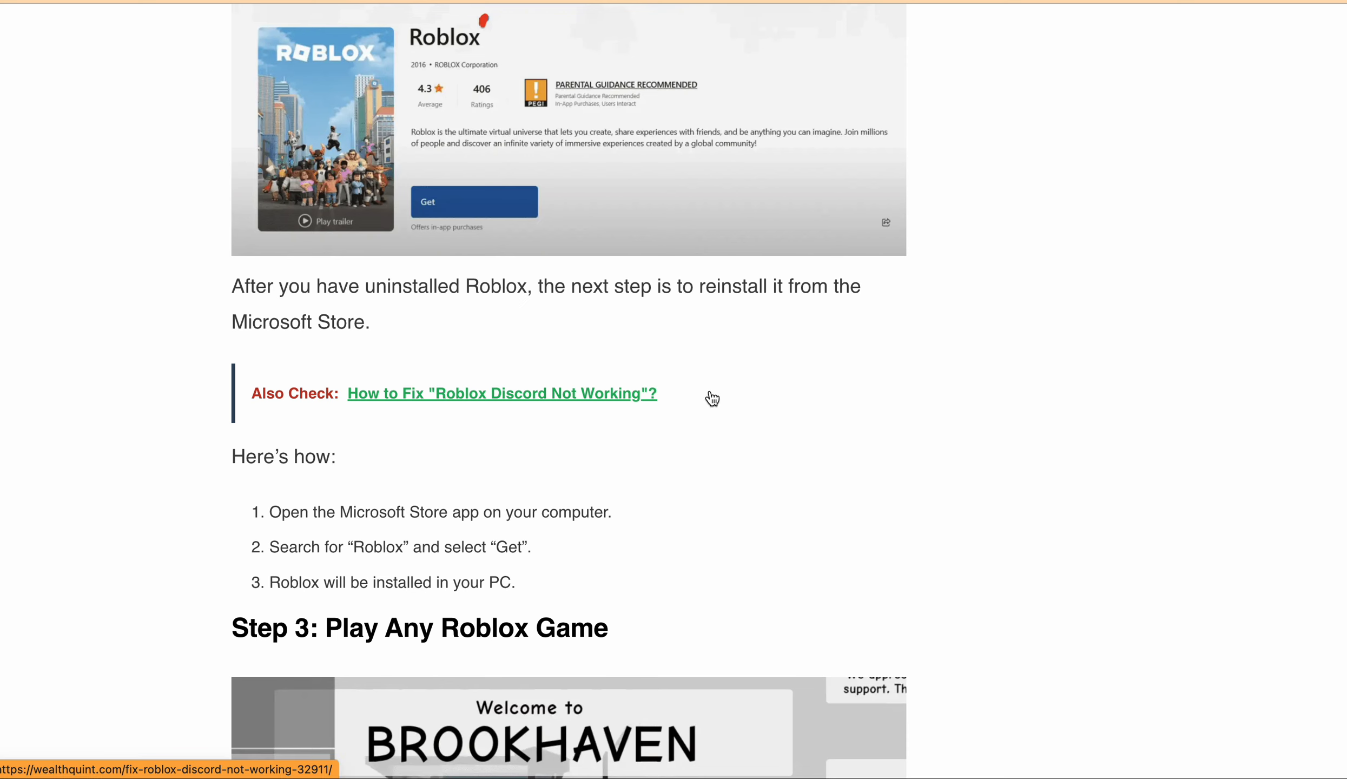
pyautogui.scroll(-3)
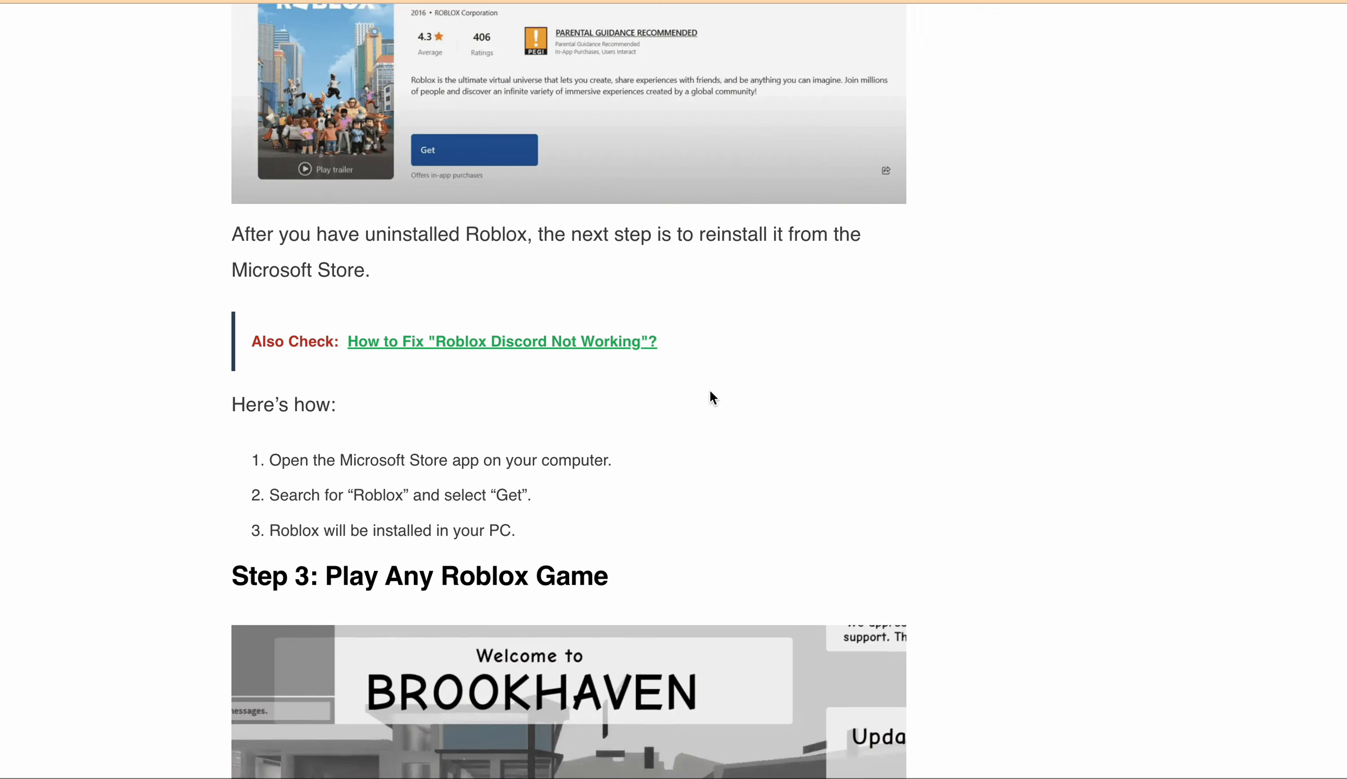
pyautogui.scroll(-3)
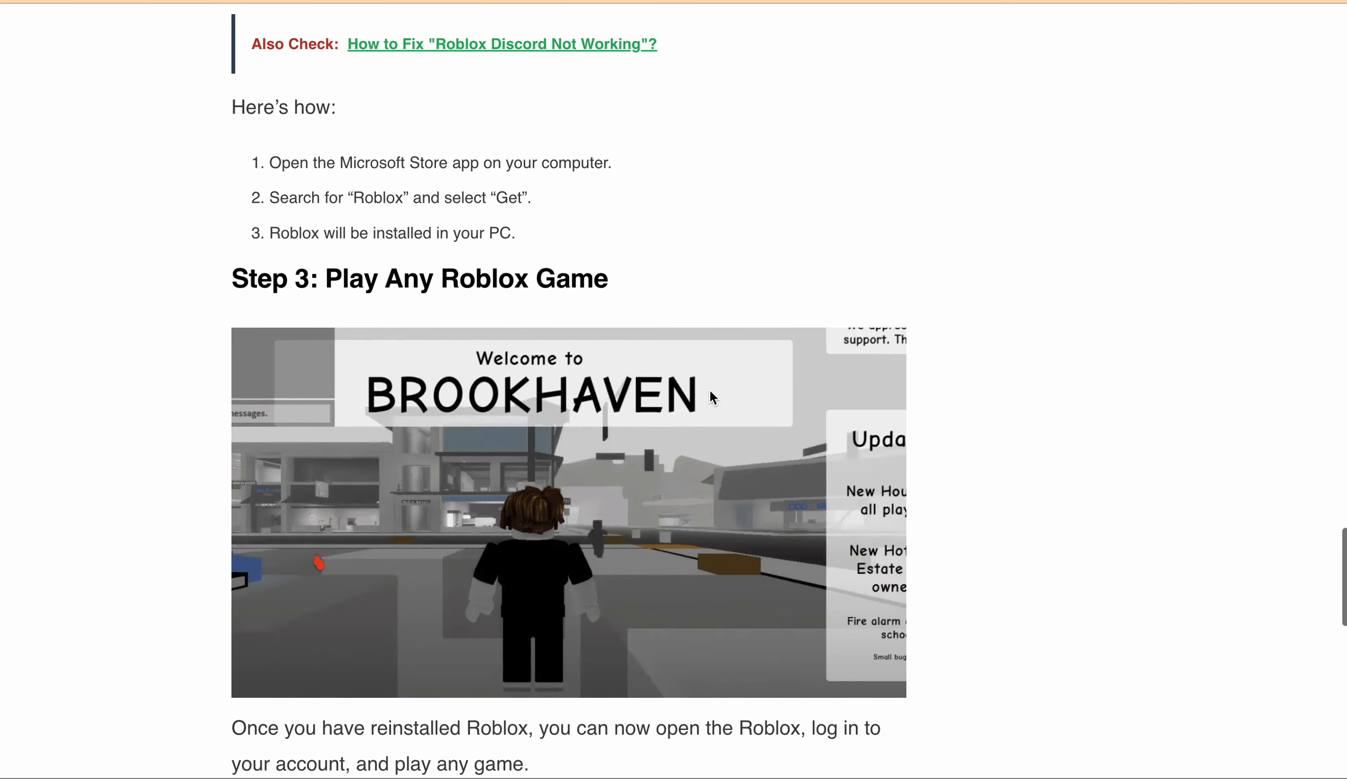
# Scroll to Step 3's restart-the-PC advice and Similar Posts, then back up to the Brookhaven screenshot.
pyautogui.scroll(-3)
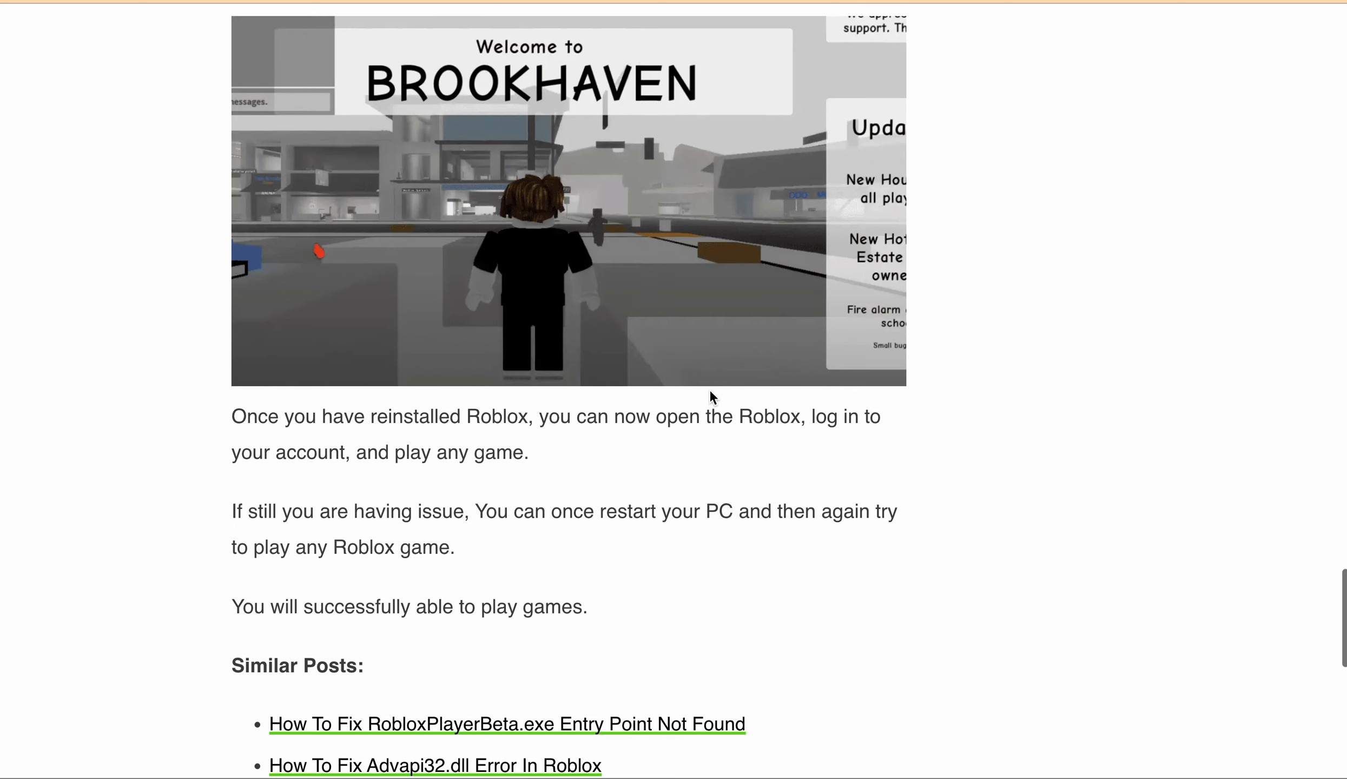
pyautogui.scroll(3)
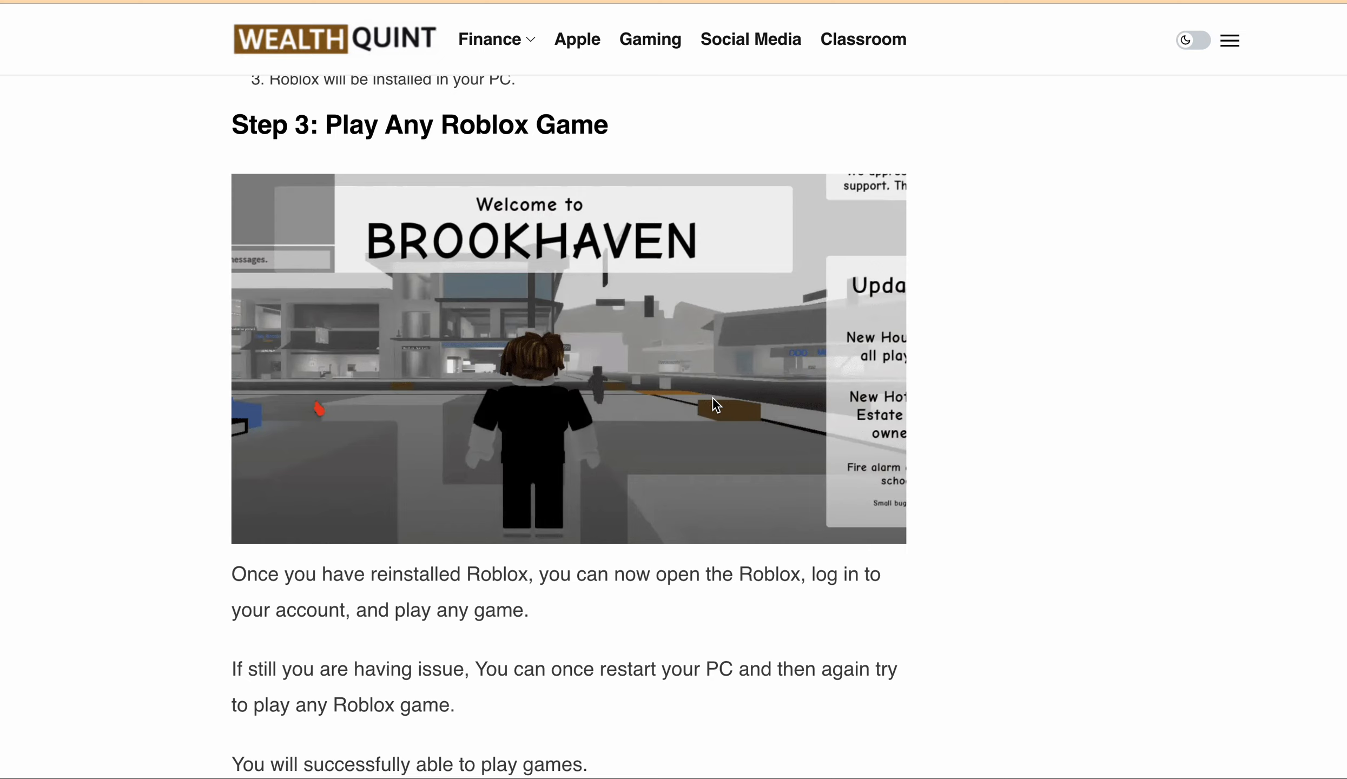
# Scroll back up to Step 2 and review its reinstall list above the Step 3 heading.
pyautogui.scroll(3)
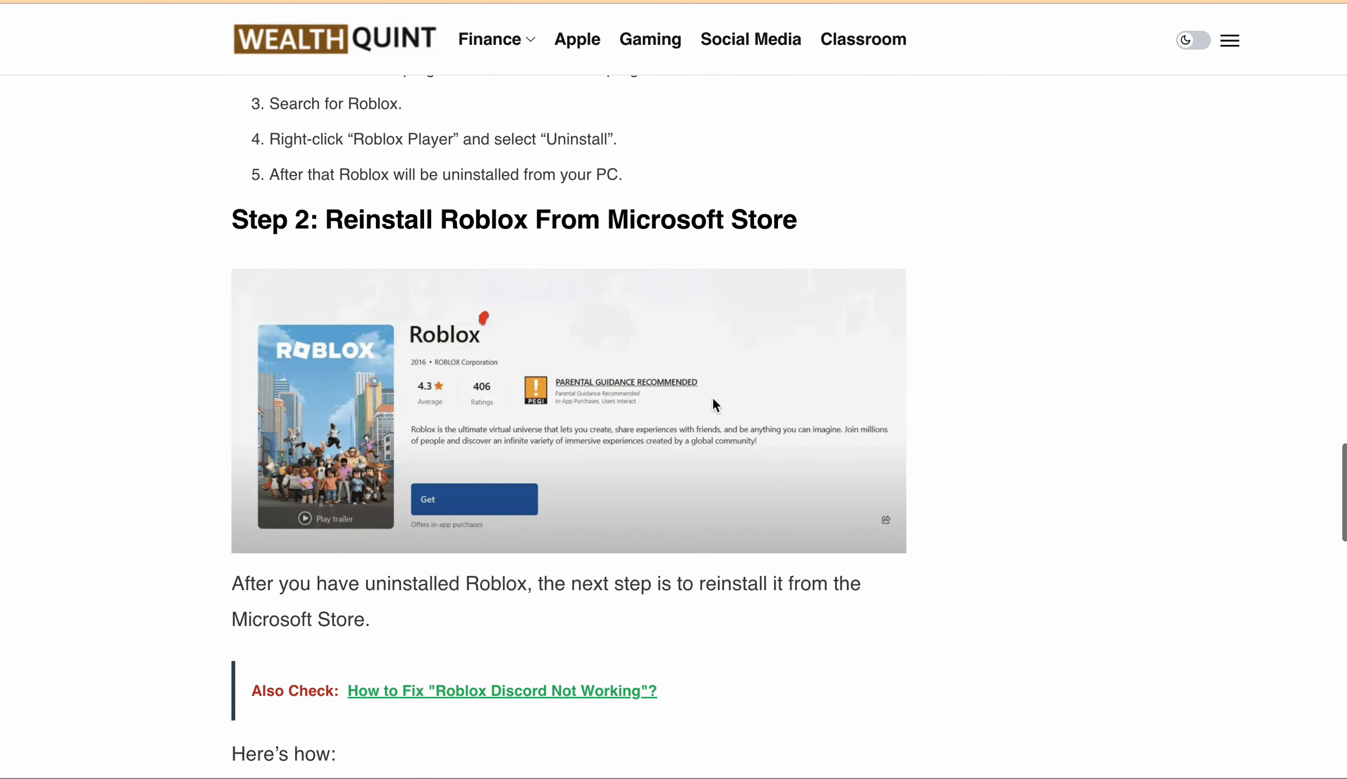
pyautogui.scroll(3)
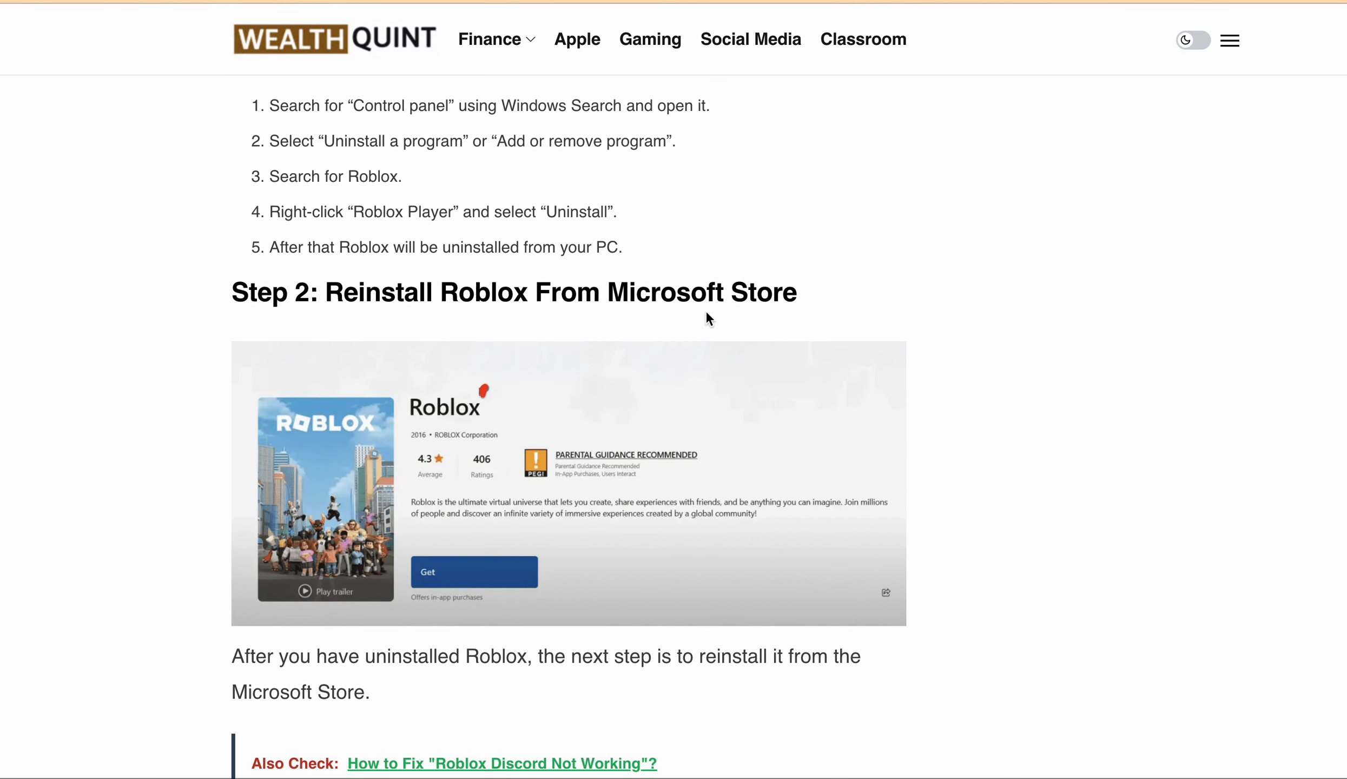
pyautogui.scroll(-3)
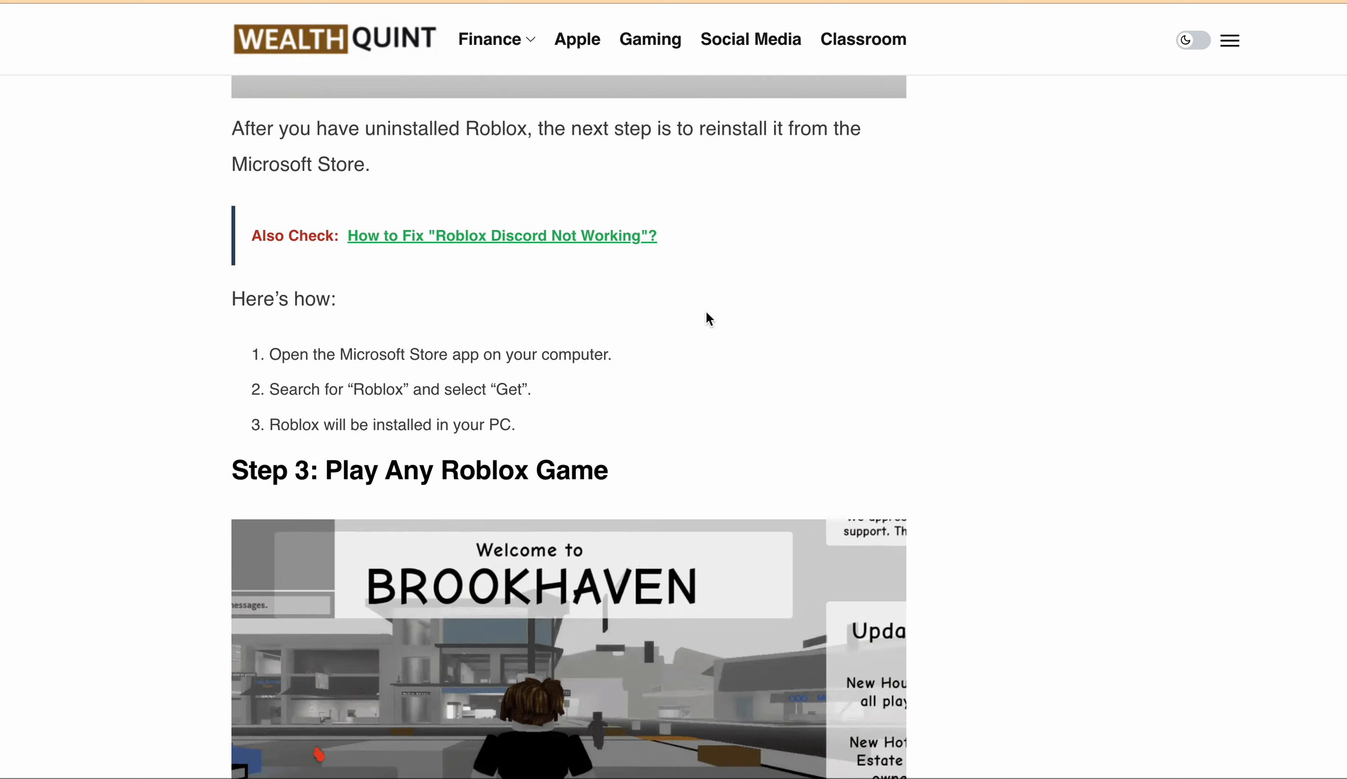
pyautogui.scroll(-3)
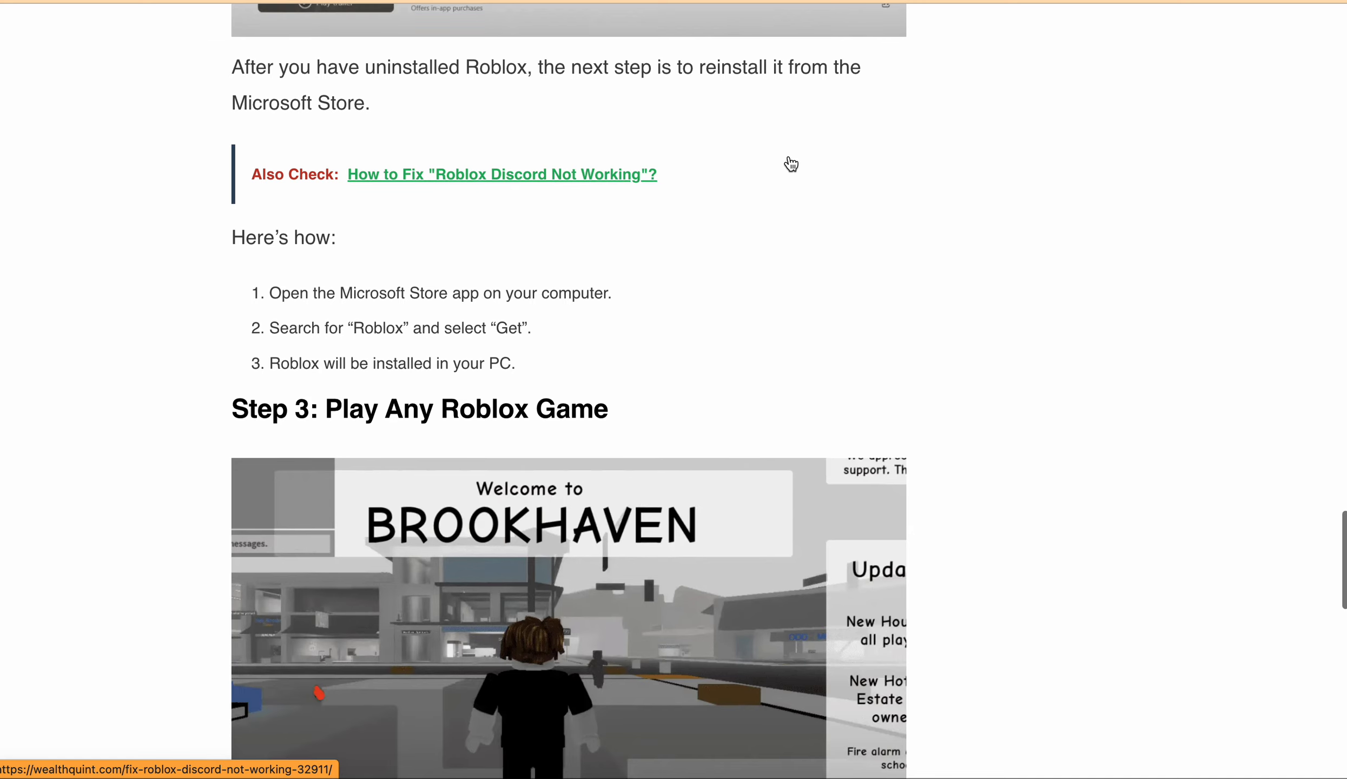
pyautogui.scroll(3)
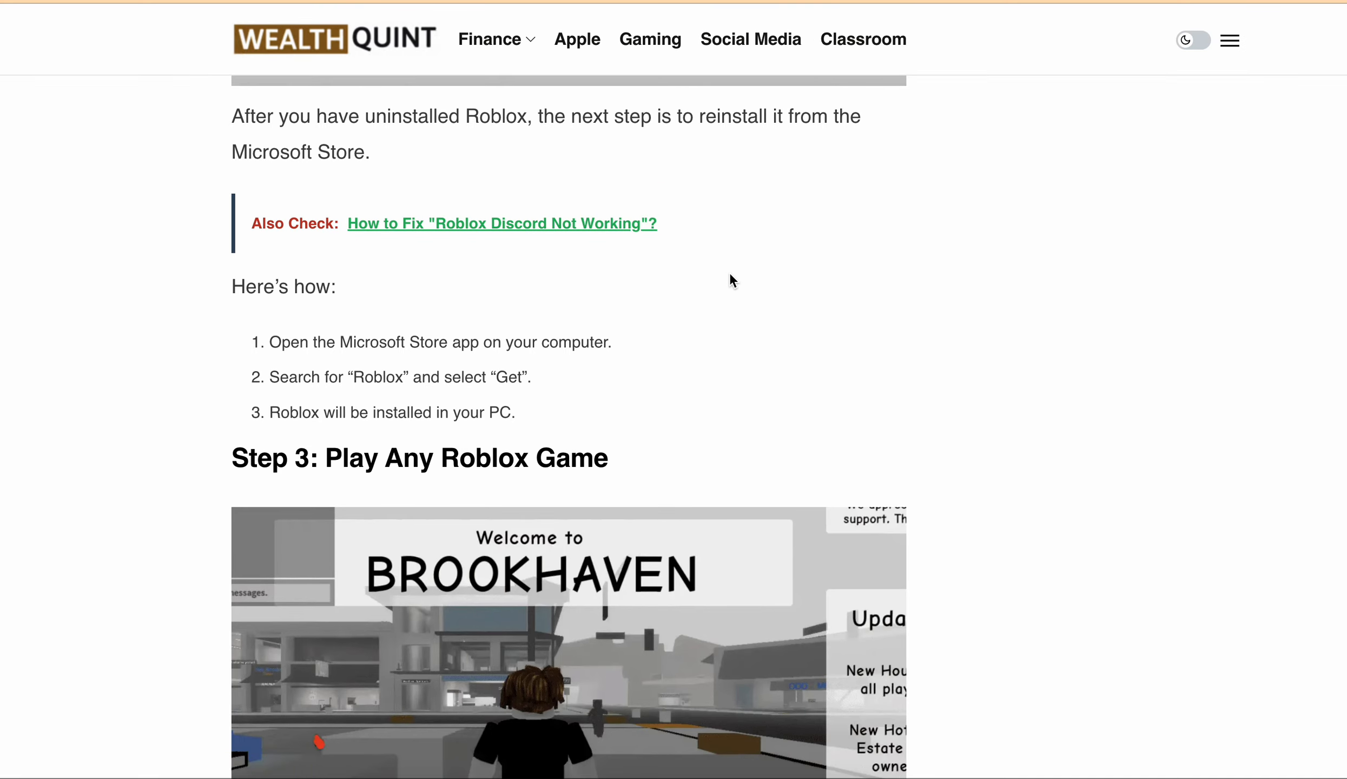